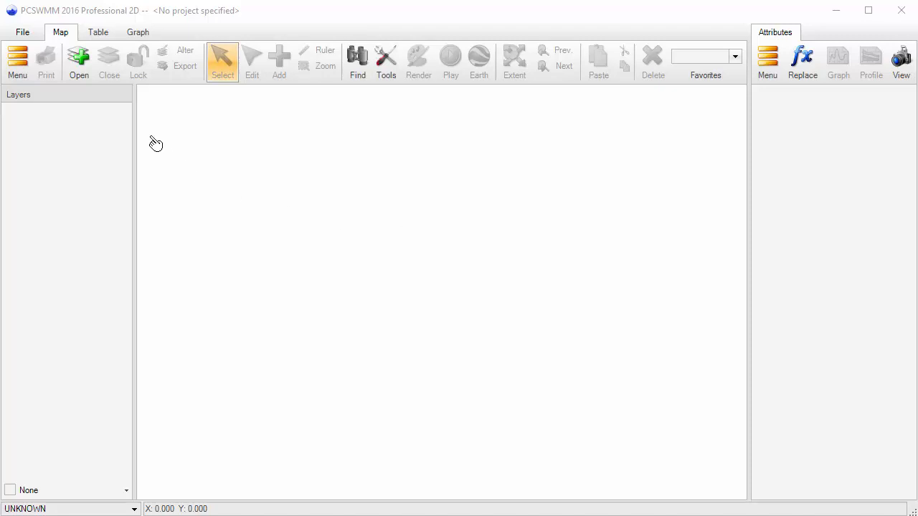
pyautogui.moveTo(38, 65)
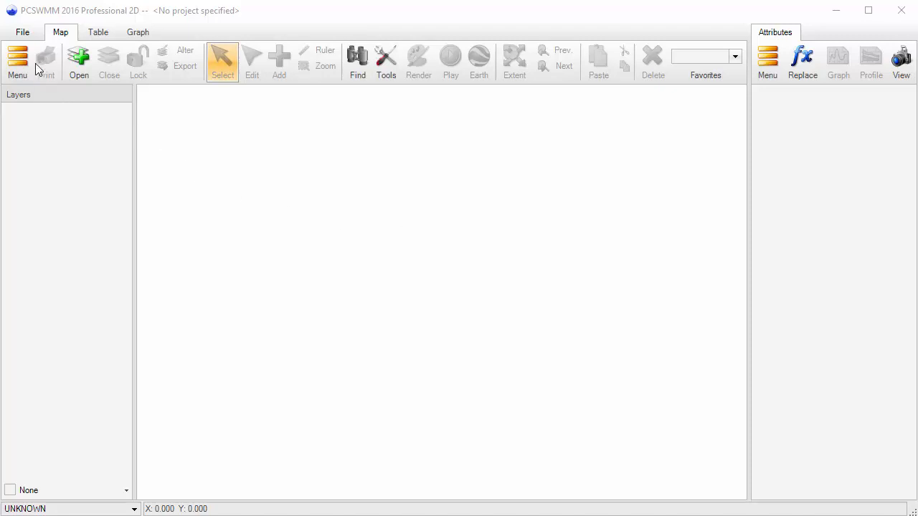
# Start a new SWMM5 project named 'My first model' from the File menu.
pyautogui.click(23, 32)
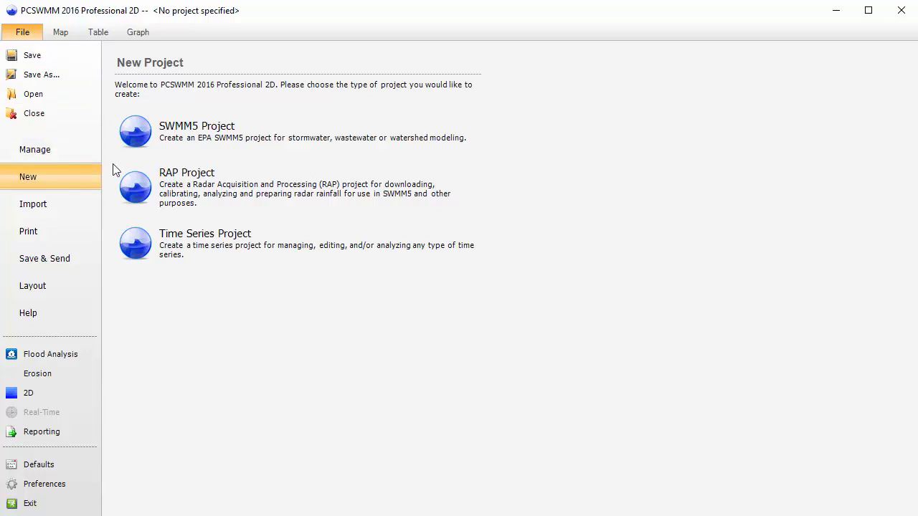
pyautogui.click(197, 132)
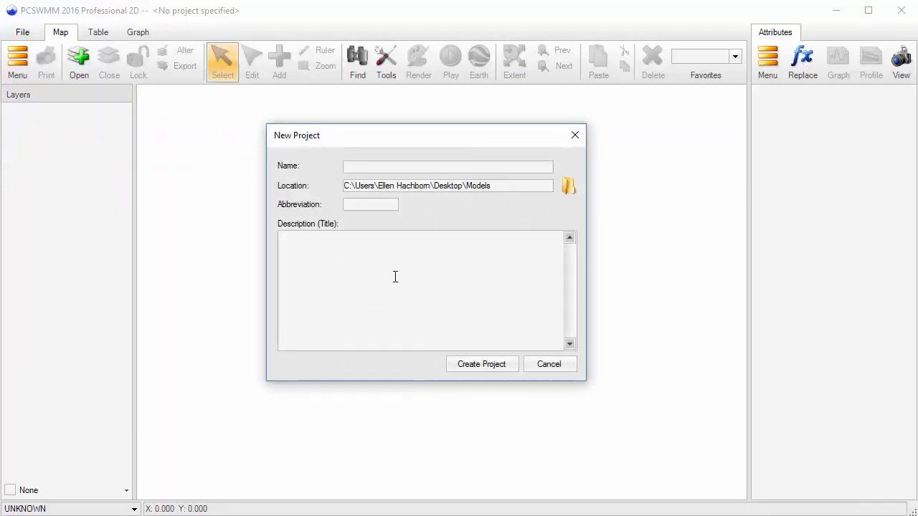
pyautogui.write('My first model')
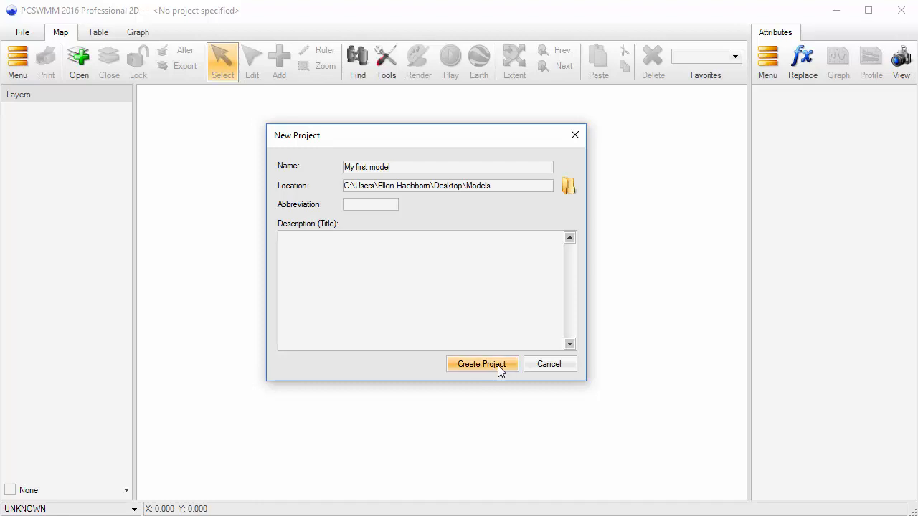
pyautogui.click(482, 363)
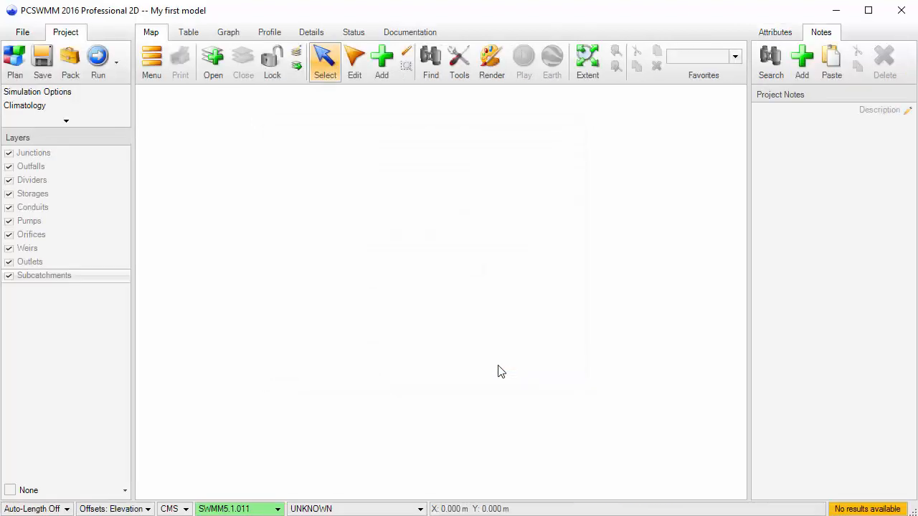
pyautogui.moveTo(342, 248)
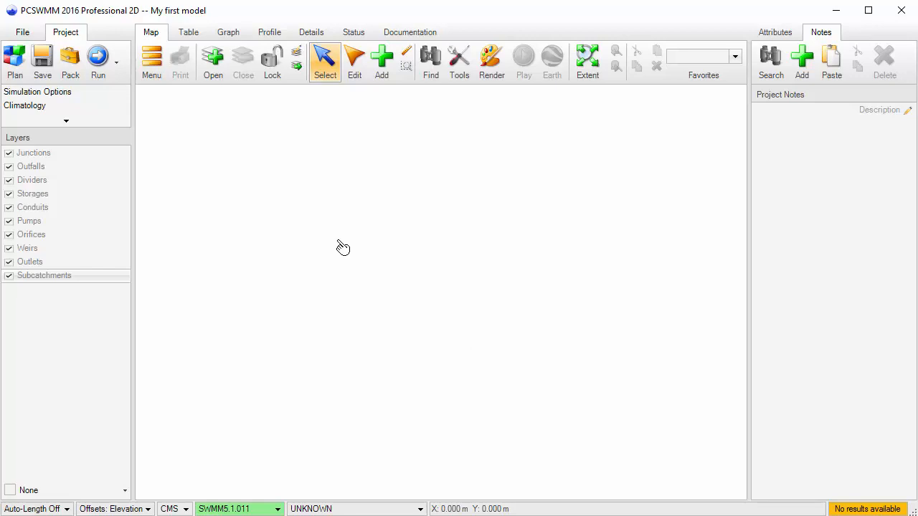
pyautogui.moveTo(213, 61)
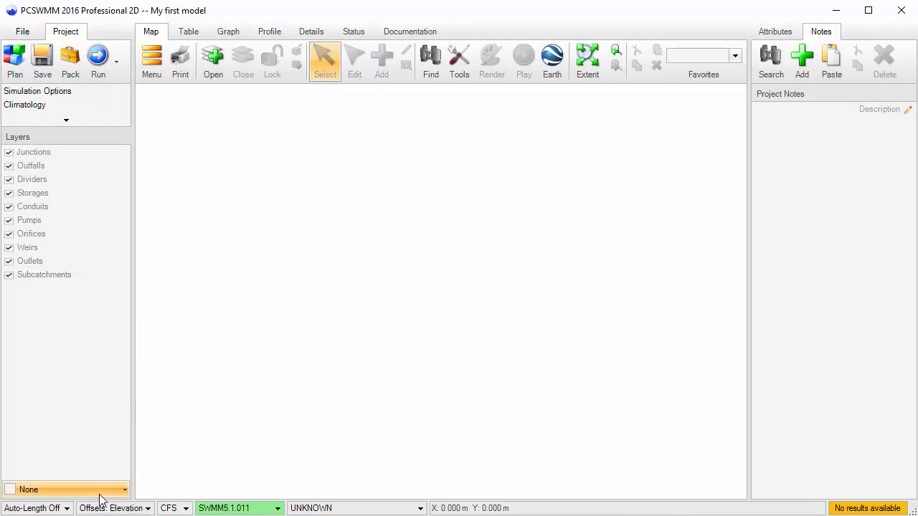
# Set Bing satellite imagery as the background and zoom into the Manhattan waterfront.
pyautogui.click(65, 489)
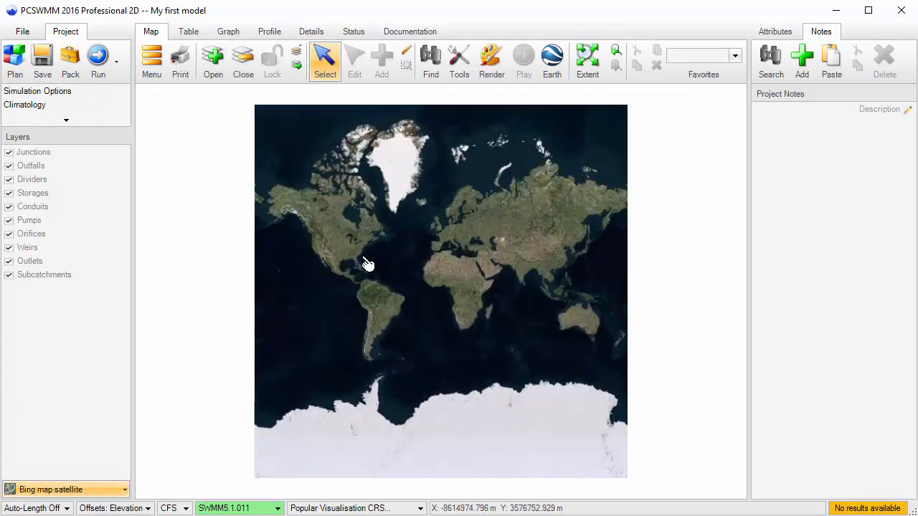
pyautogui.scroll(3)
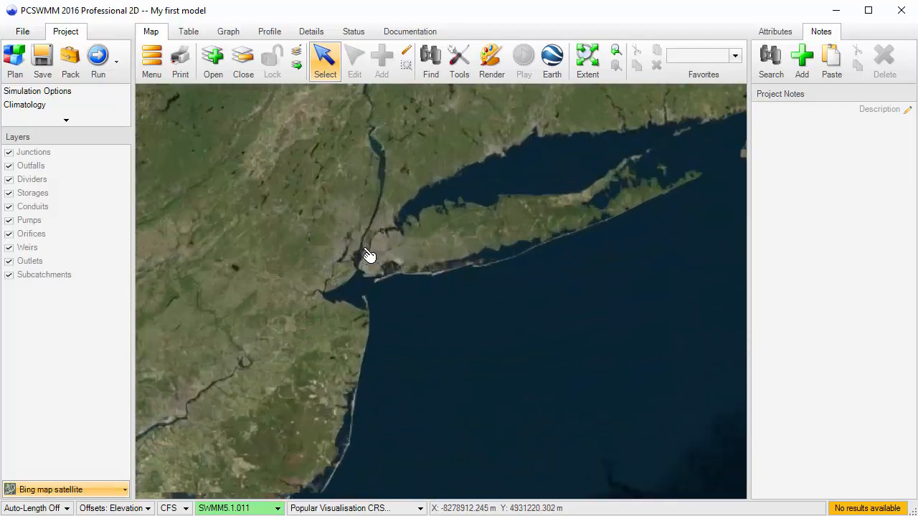
pyautogui.scroll(3)
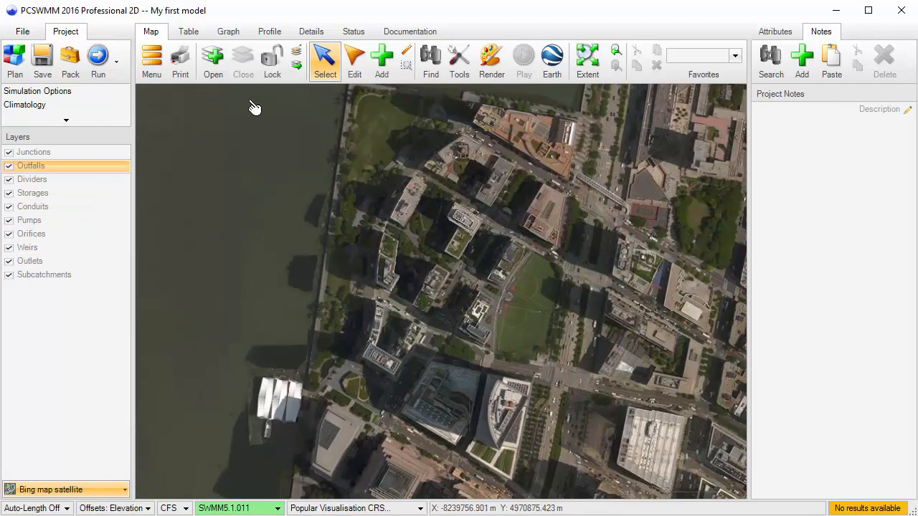
# Place outfall OF1 at the river's edge with rim elevation 10.
pyautogui.click(382, 61)
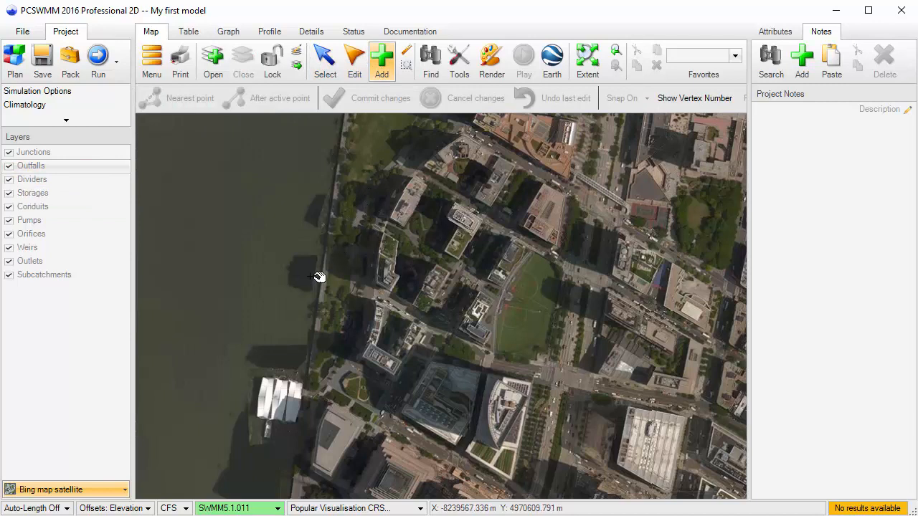
pyautogui.click(314, 276)
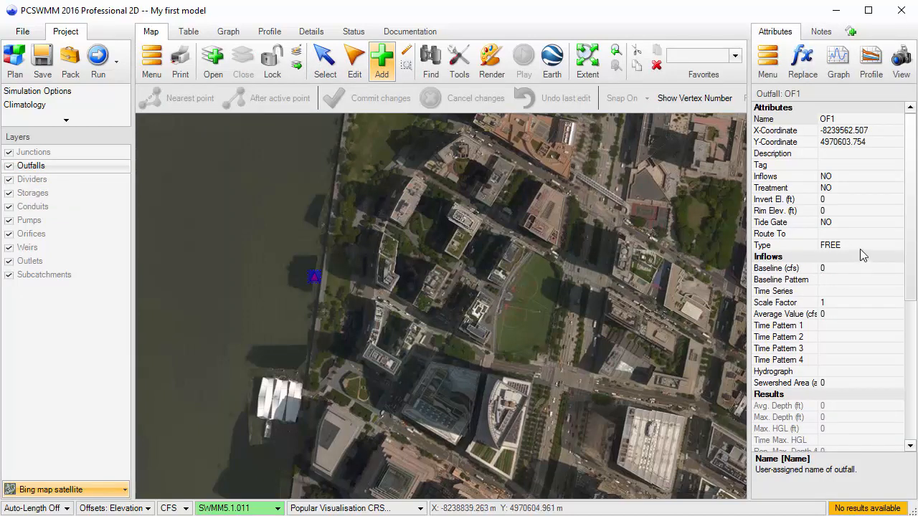
pyautogui.moveTo(853, 205)
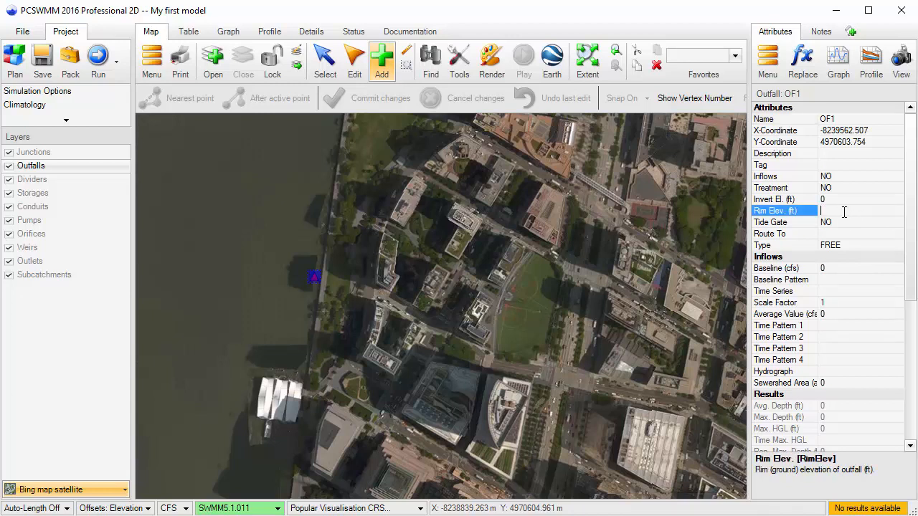
pyautogui.write('10')
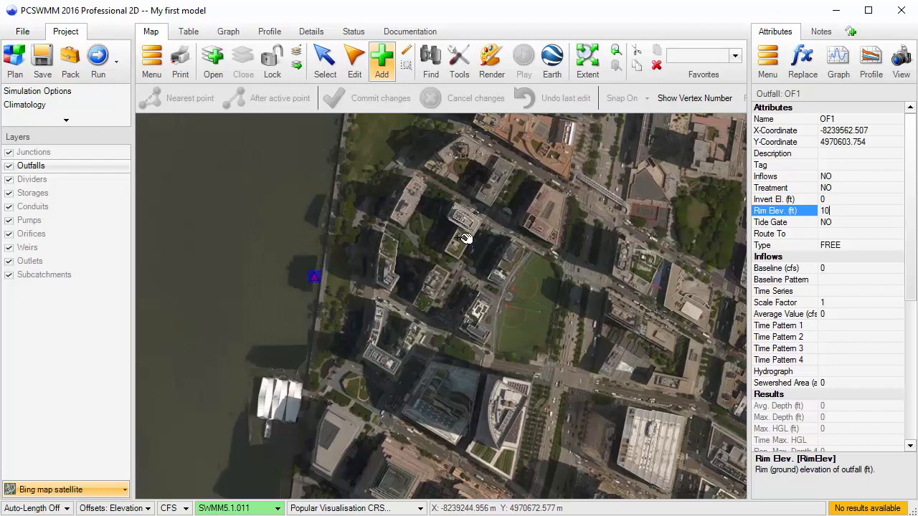
pyautogui.click(821, 31)
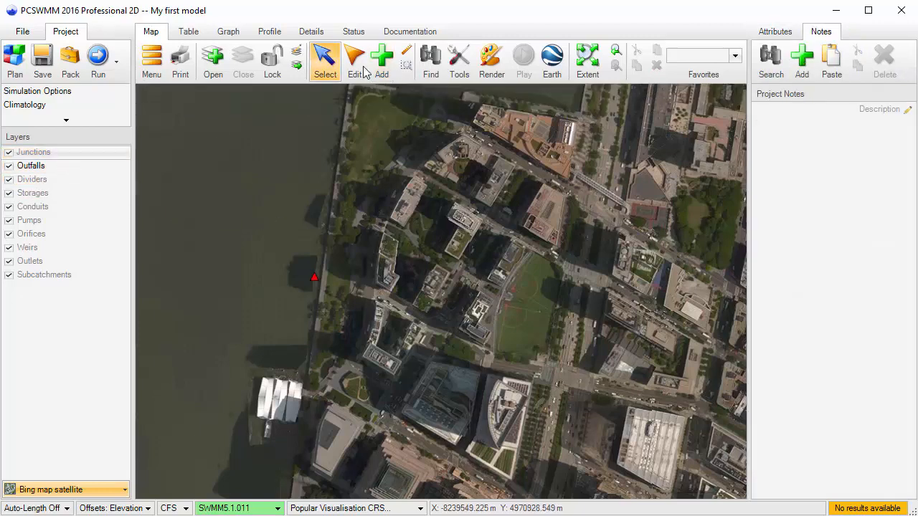
# Place junction J1 on the inland street with depth 10.
pyautogui.click(381, 61)
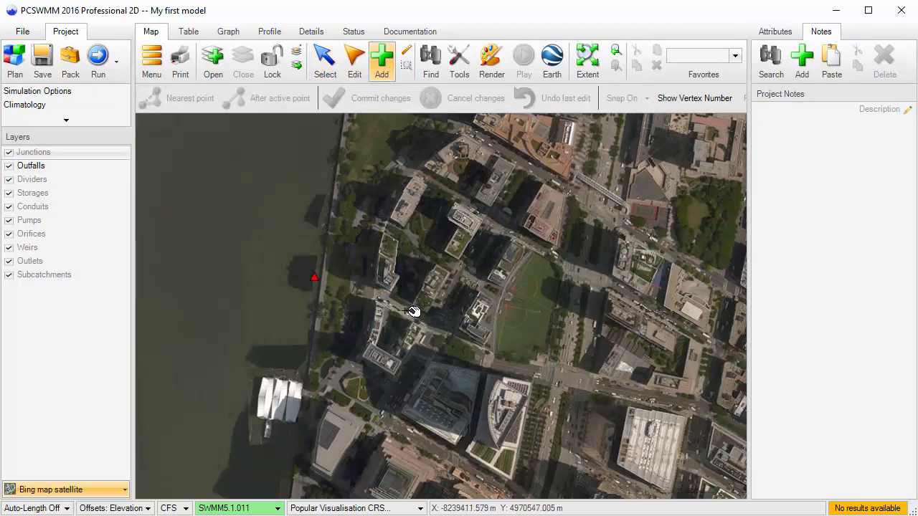
pyautogui.click(404, 308)
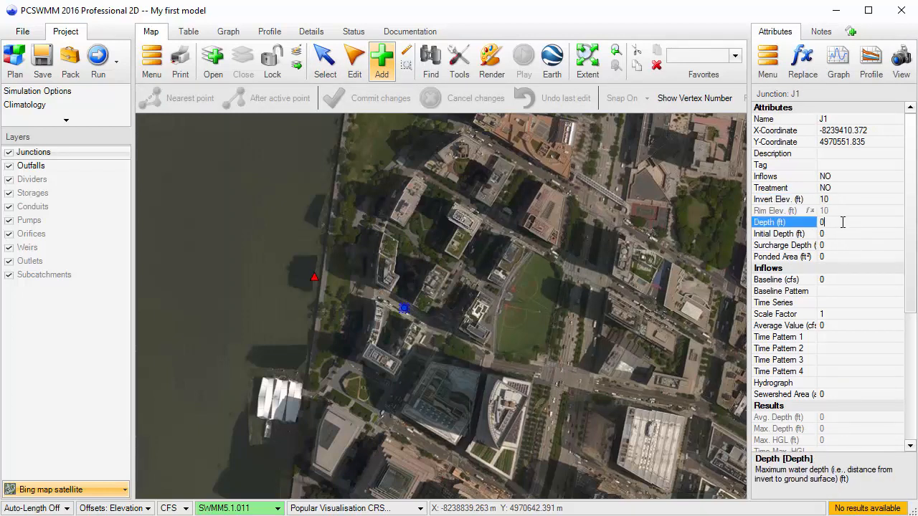
pyautogui.write('10')
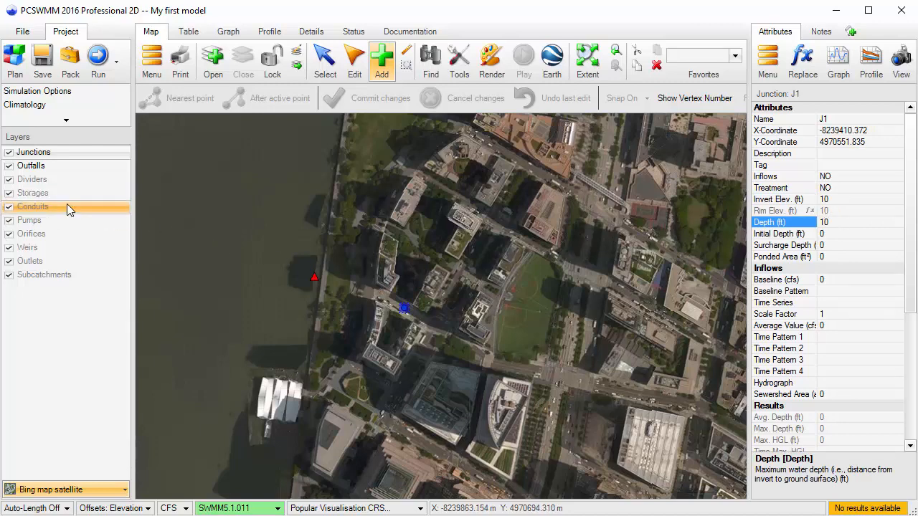
# Draw conduit C1 from J1 to OF1 with auto-length and 1 ft Geom1, then start a subcatchment.
pyautogui.click(821, 31)
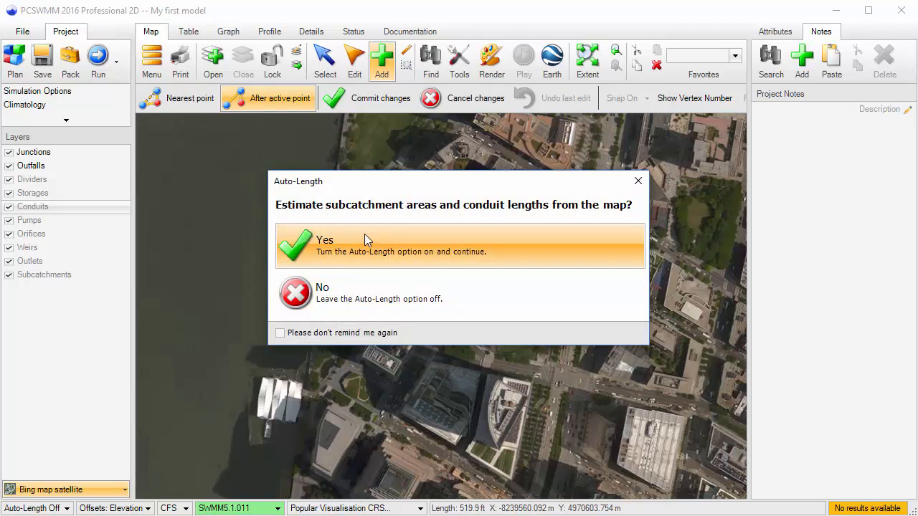
pyautogui.click(458, 246)
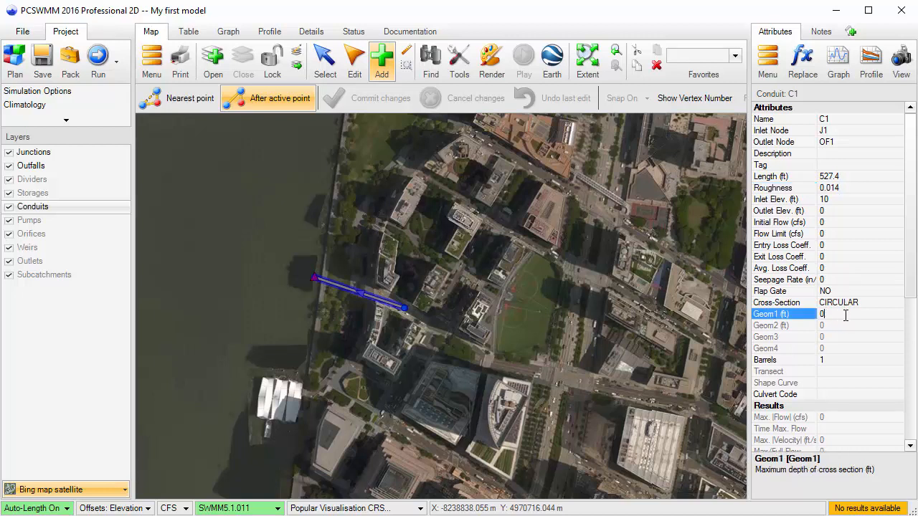
pyautogui.write('1')
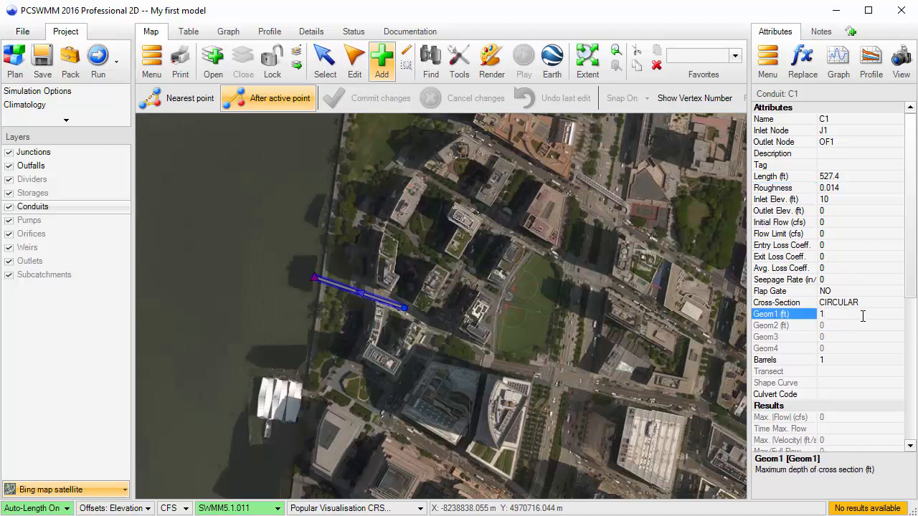
pyautogui.click(821, 31)
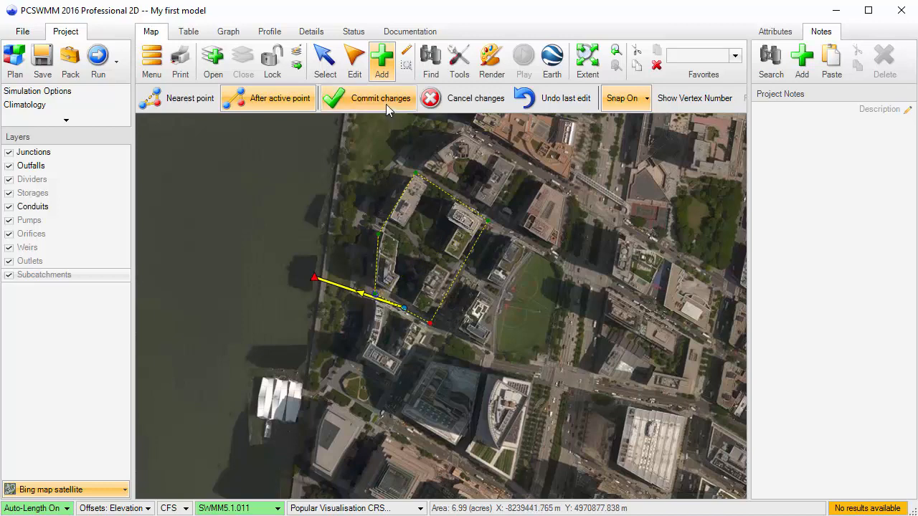
# Commit the subcatchment outline as S1 and set its impervious area to 50%.
pyautogui.click(368, 98)
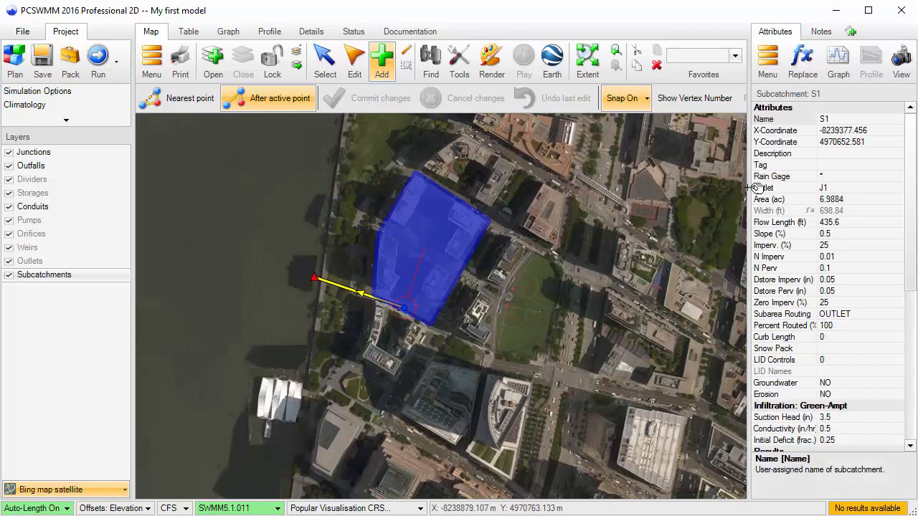
pyautogui.moveTo(859, 204)
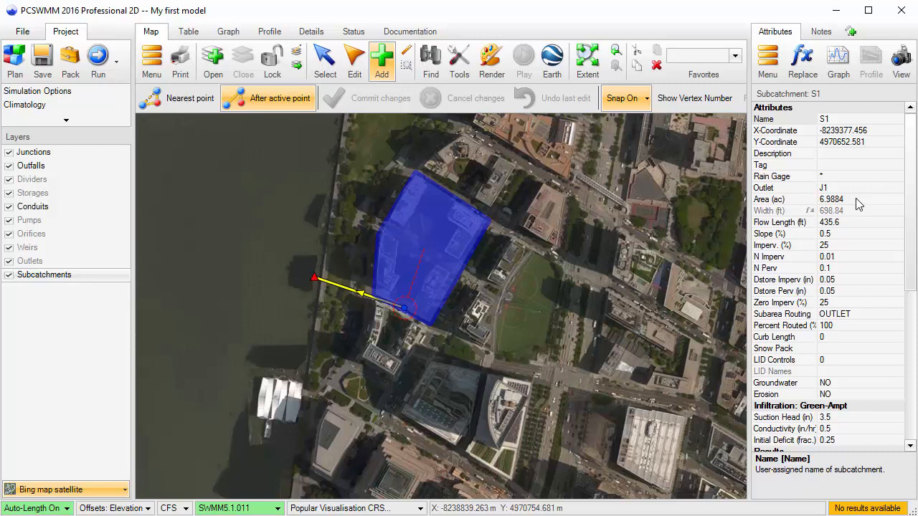
pyautogui.moveTo(861, 191)
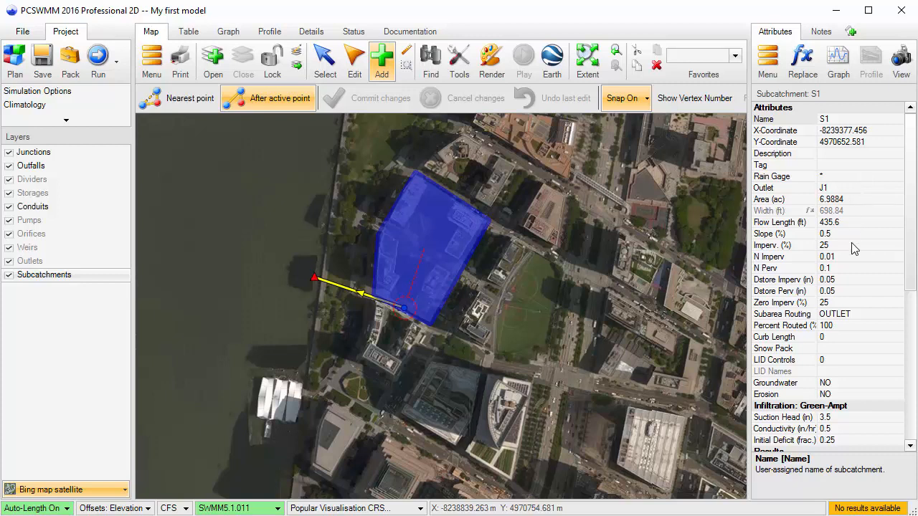
pyautogui.click(782, 244)
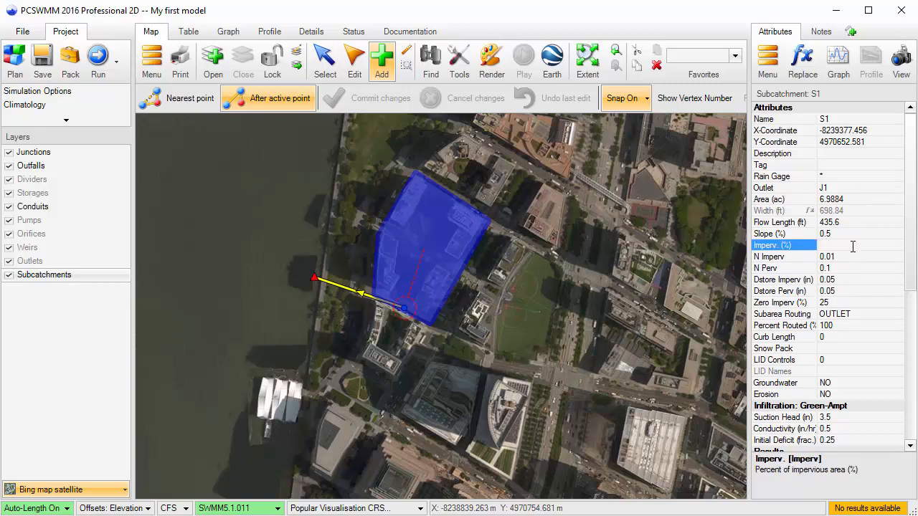
pyautogui.write('50')
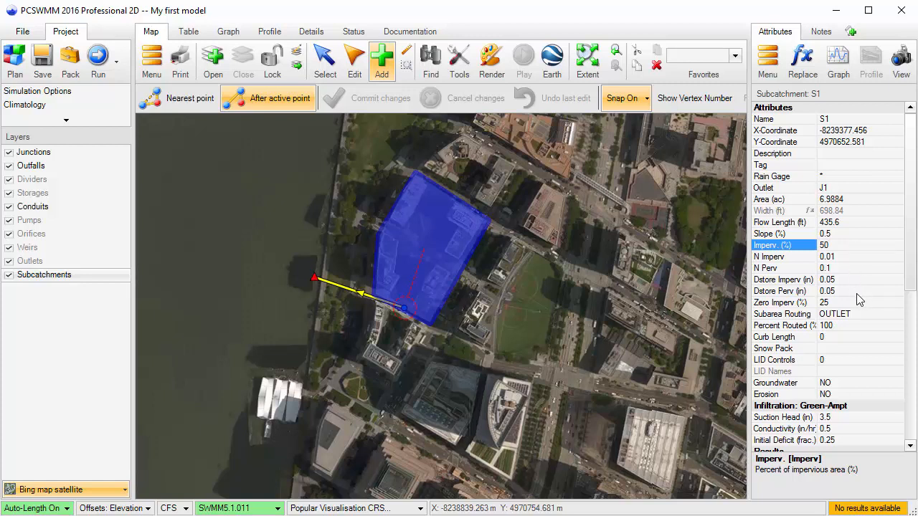
pyautogui.moveTo(860, 309)
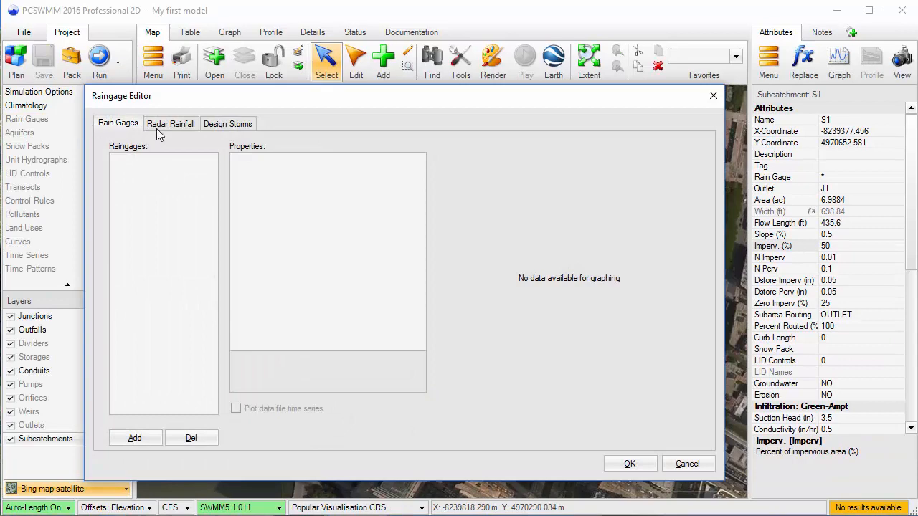
# Create the SCS_24h_Type_II_5in design-storm gage with 5-minute rain intervals.
pyautogui.click(227, 124)
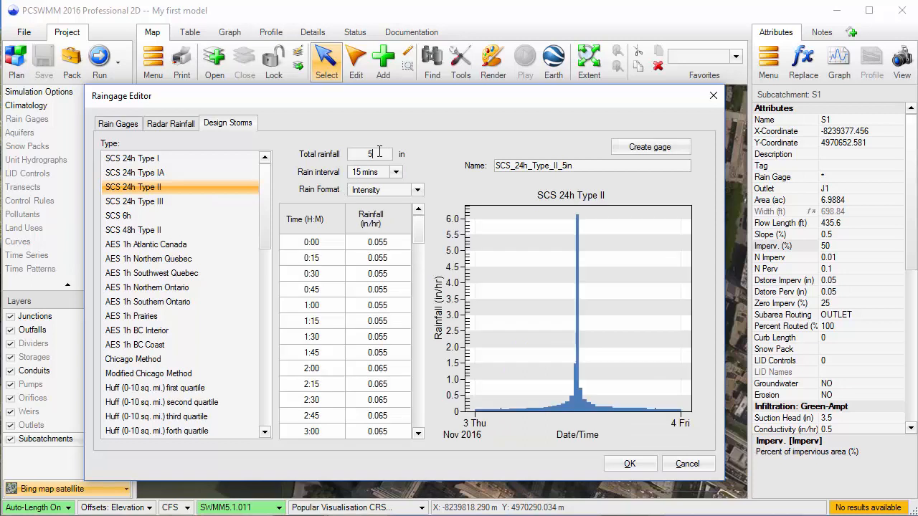
pyautogui.click(395, 171)
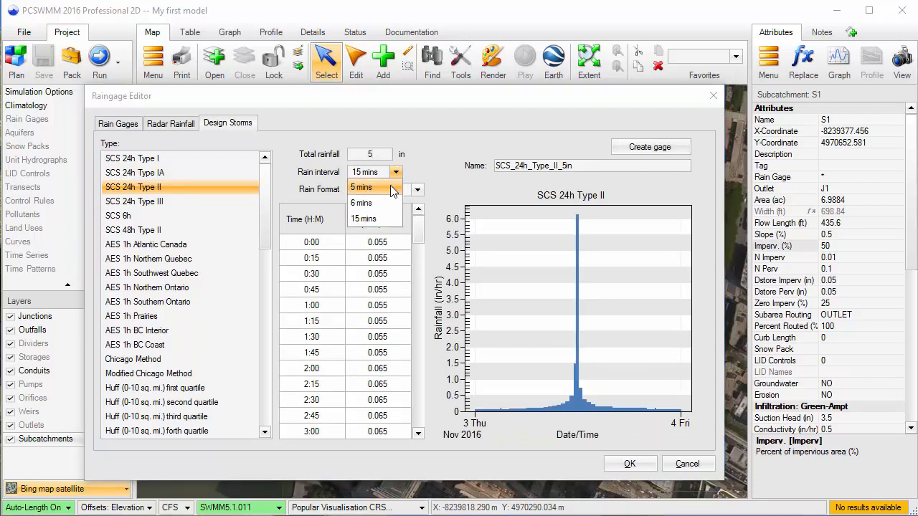
pyautogui.click(361, 188)
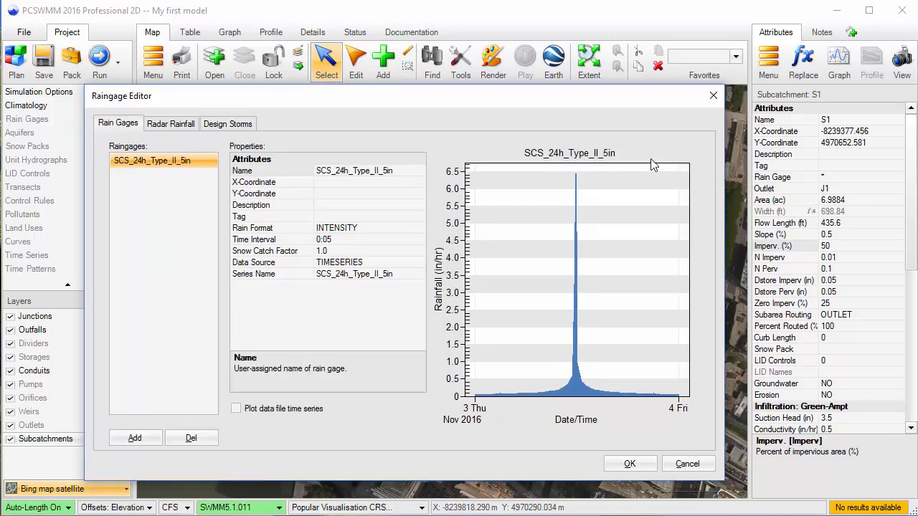
pyautogui.click(629, 463)
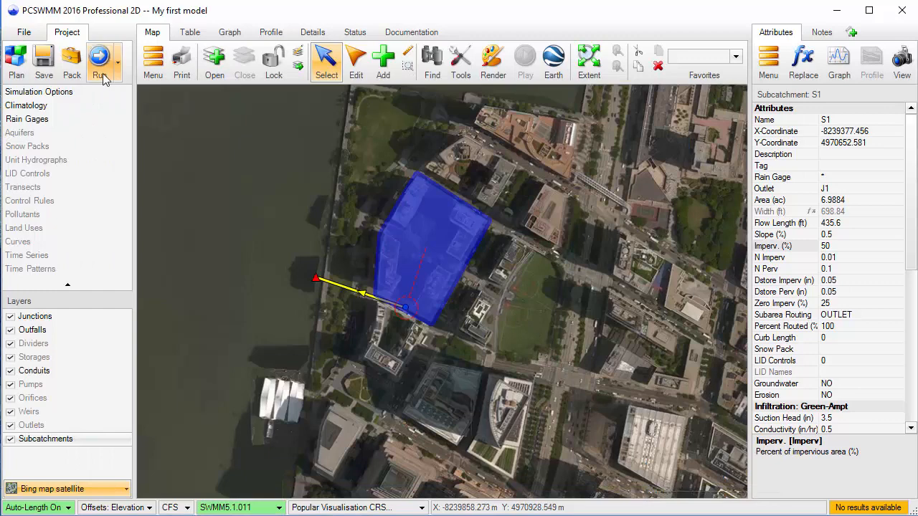
# Run the model, assigning SCS_24h_Type_II_5in to S1 from the error prompt.
pyautogui.click(99, 61)
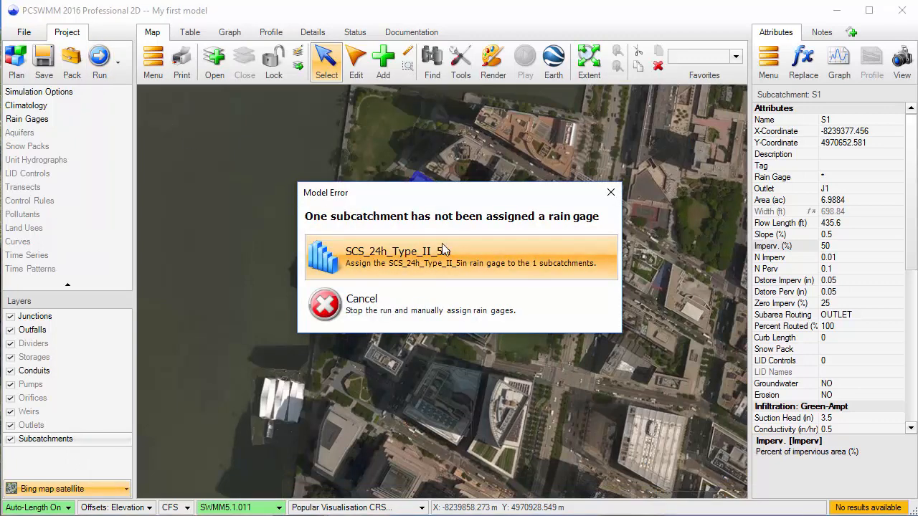
pyautogui.moveTo(467, 270)
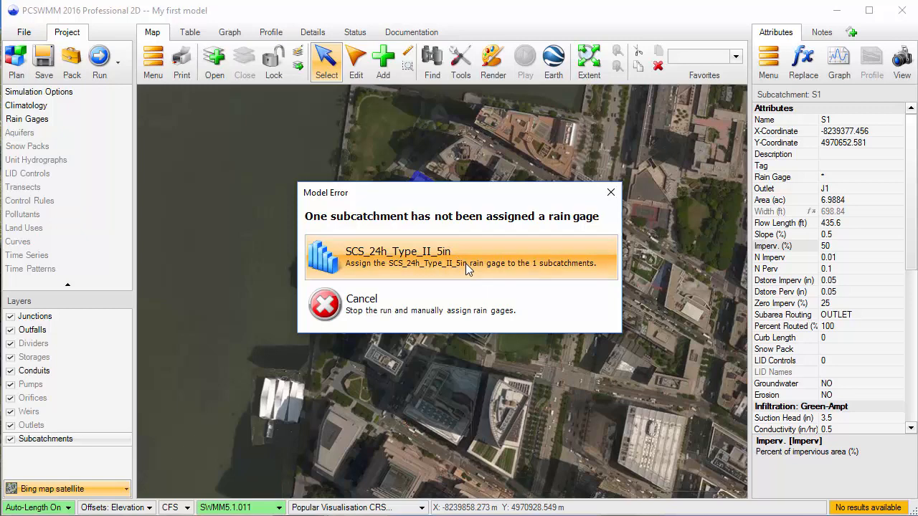
pyautogui.click(462, 256)
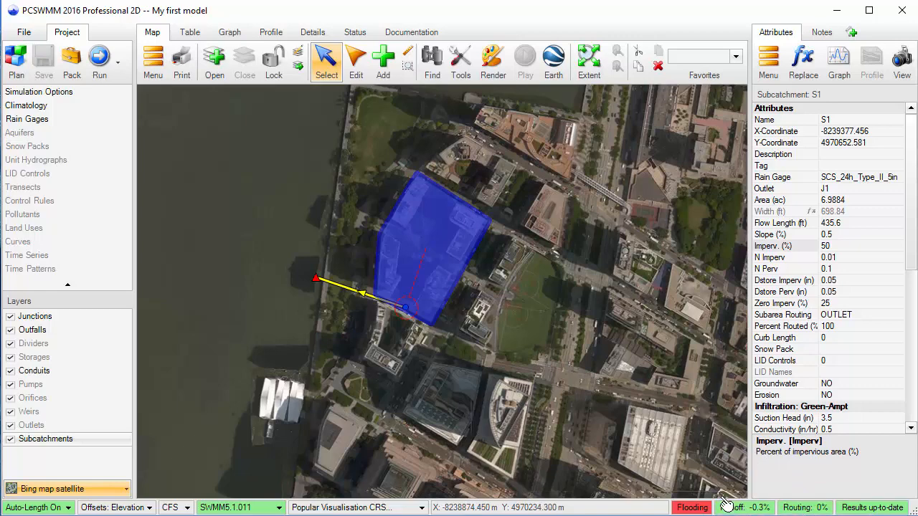
pyautogui.click(354, 32)
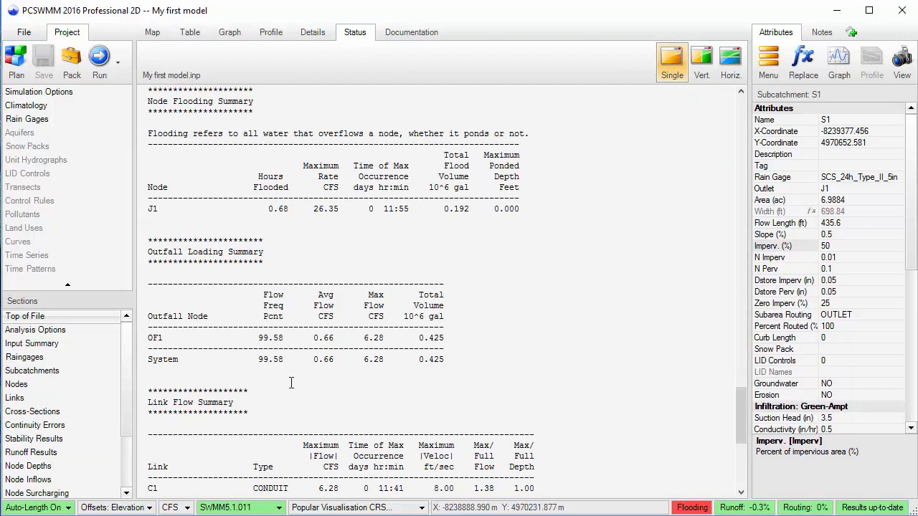
pyautogui.click(35, 426)
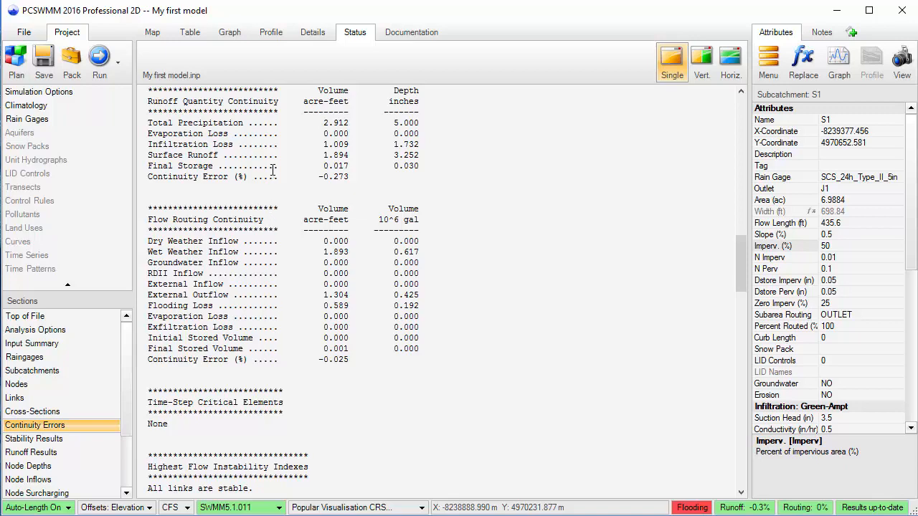
pyautogui.click(152, 32)
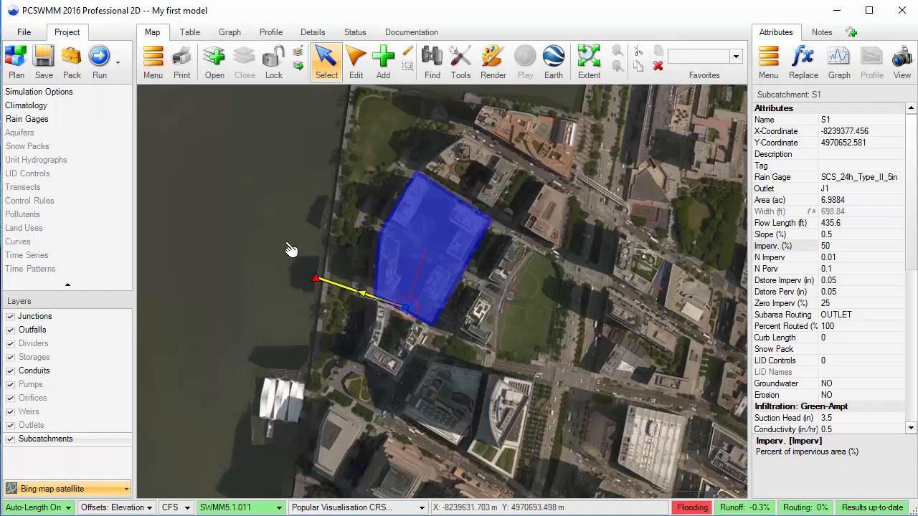
# Show conduit C1's profile with peak values, then play and pause the flow animation.
pyautogui.click(373, 293)
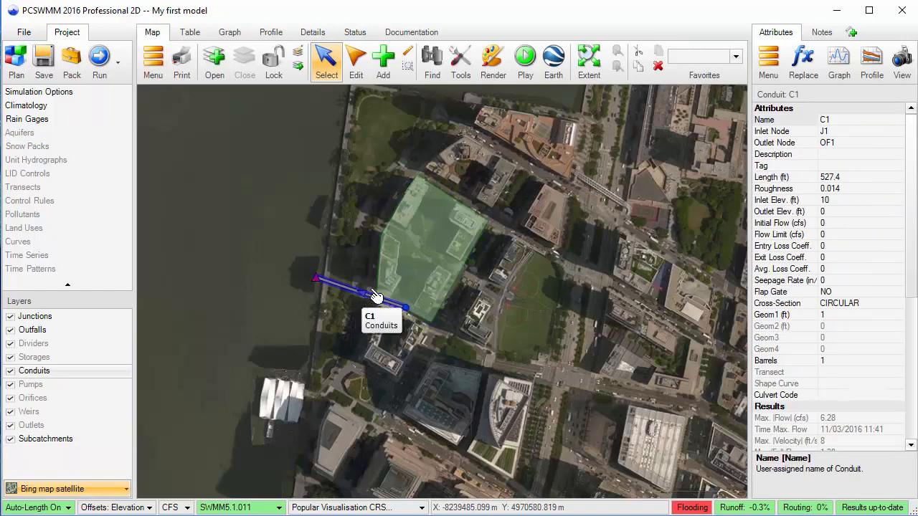
pyautogui.click(270, 32)
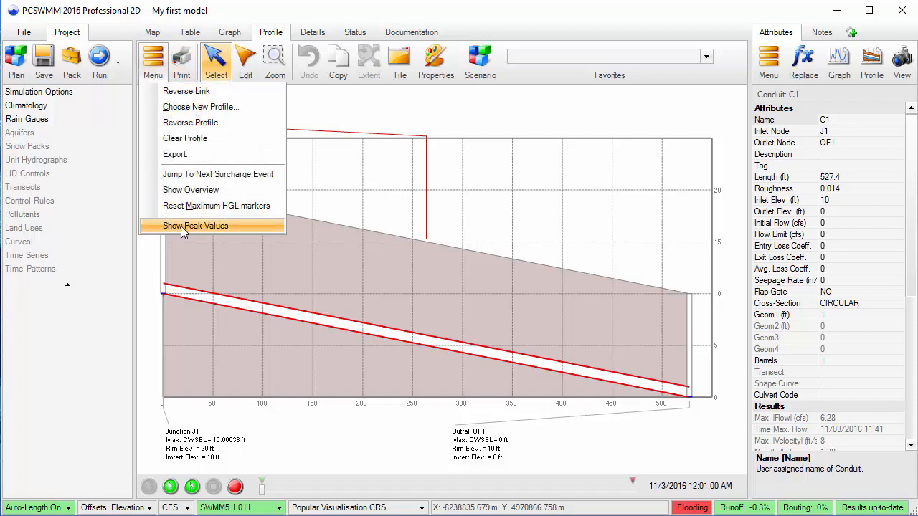
pyautogui.click(195, 226)
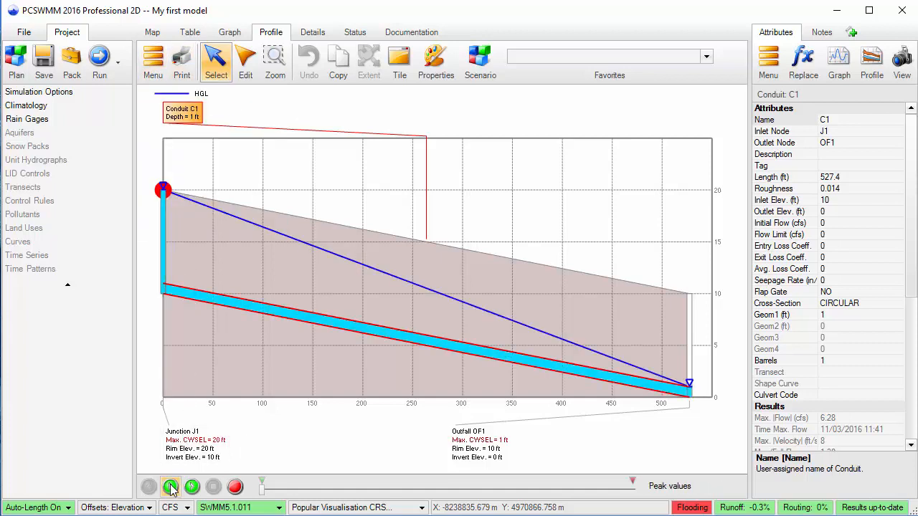
pyautogui.click(171, 487)
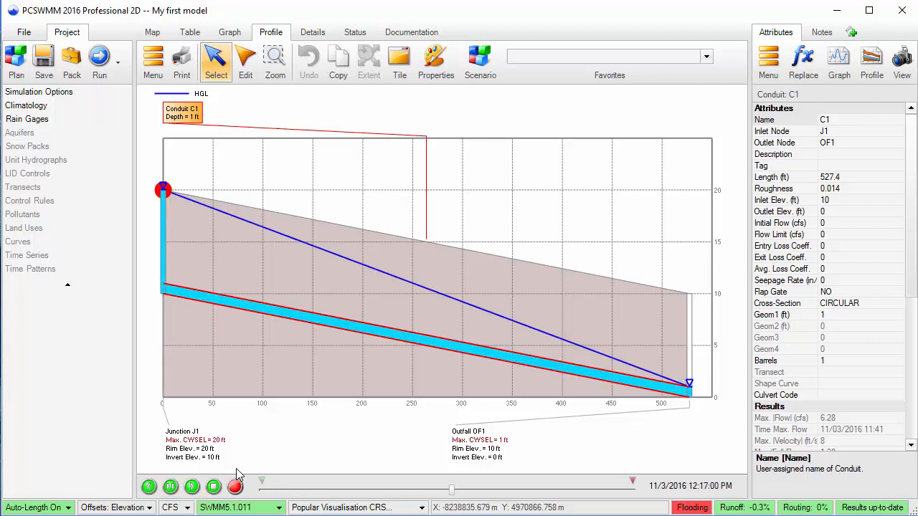
pyautogui.click(192, 487)
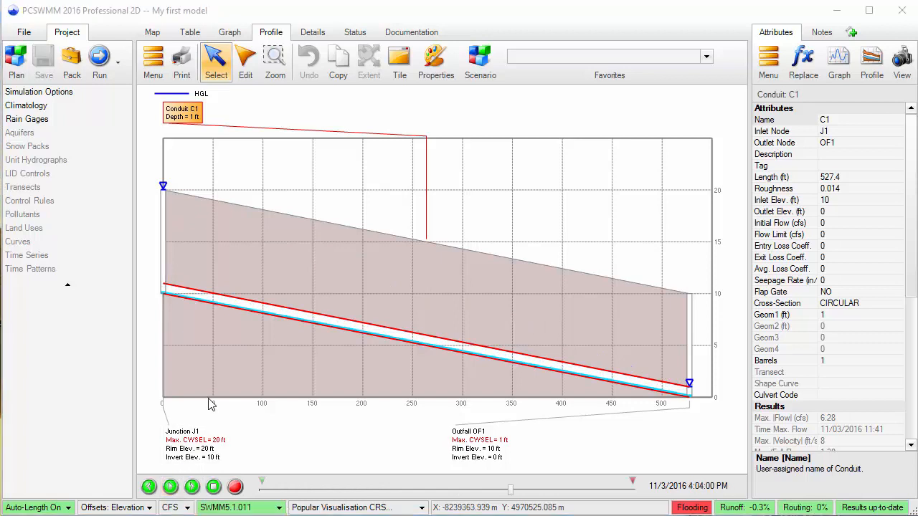
pyautogui.moveTo(240, 311)
pyautogui.write('3.5')
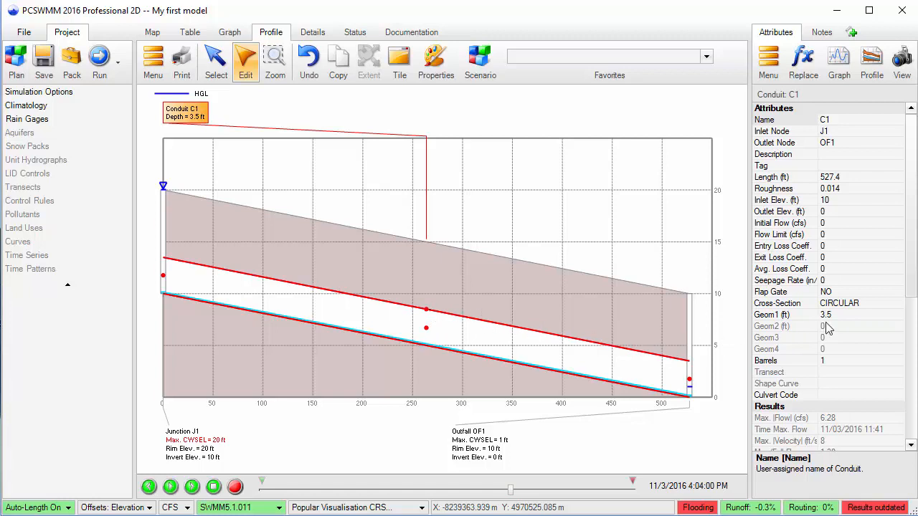
pyautogui.moveTo(832, 324)
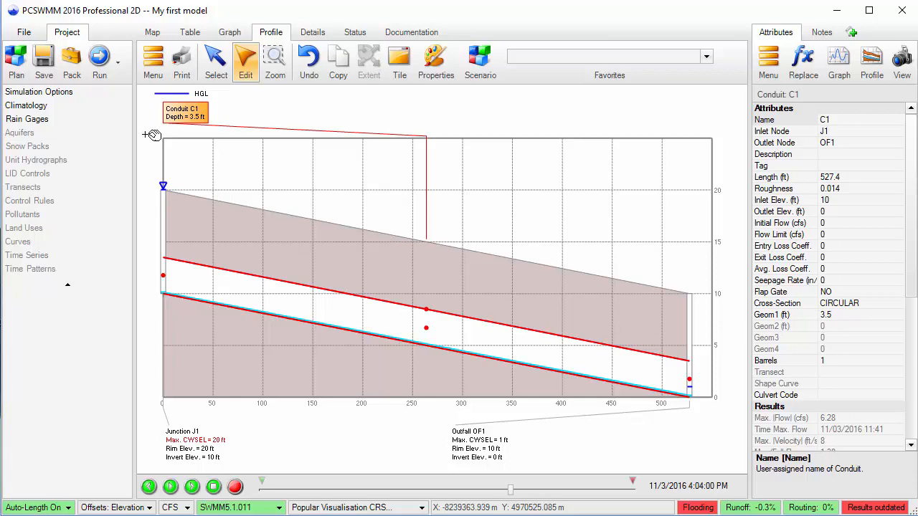
# Rerun with the 3.5 ft conduit, show peak values, and open C1's flow graph.
pyautogui.click(99, 61)
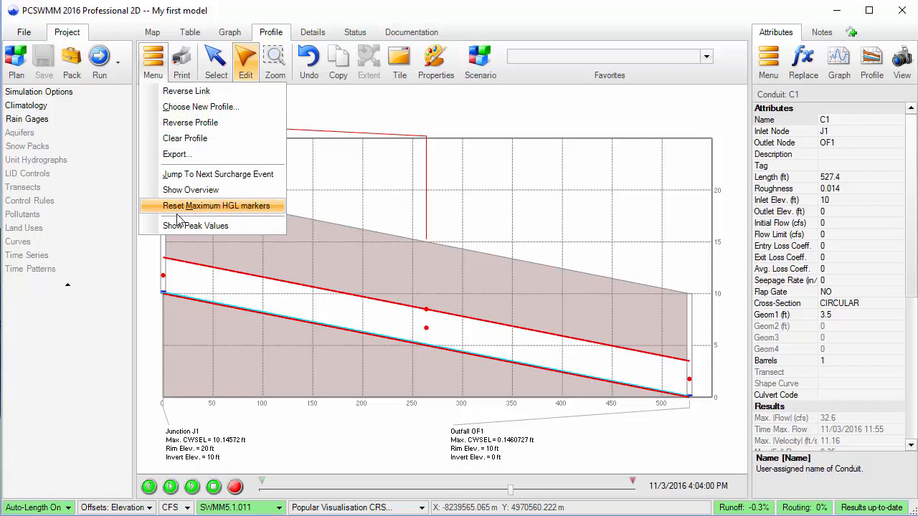
pyautogui.click(195, 225)
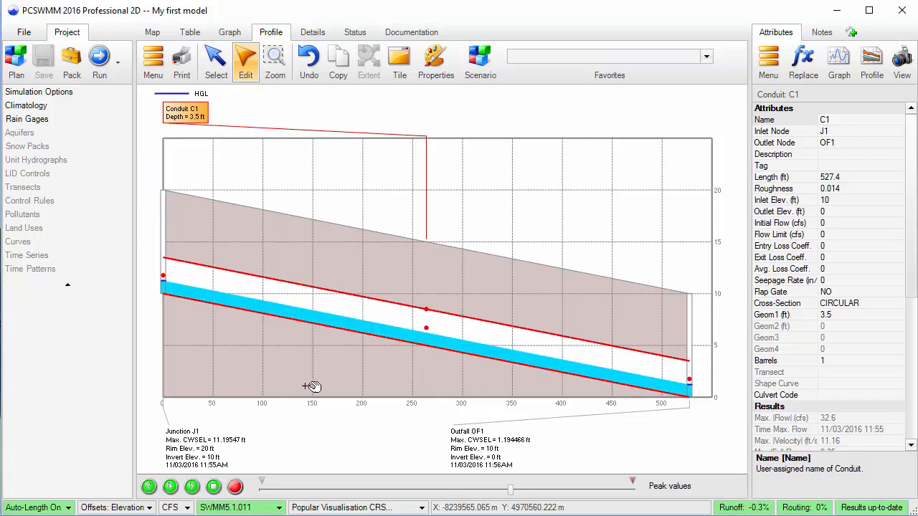
pyautogui.click(839, 61)
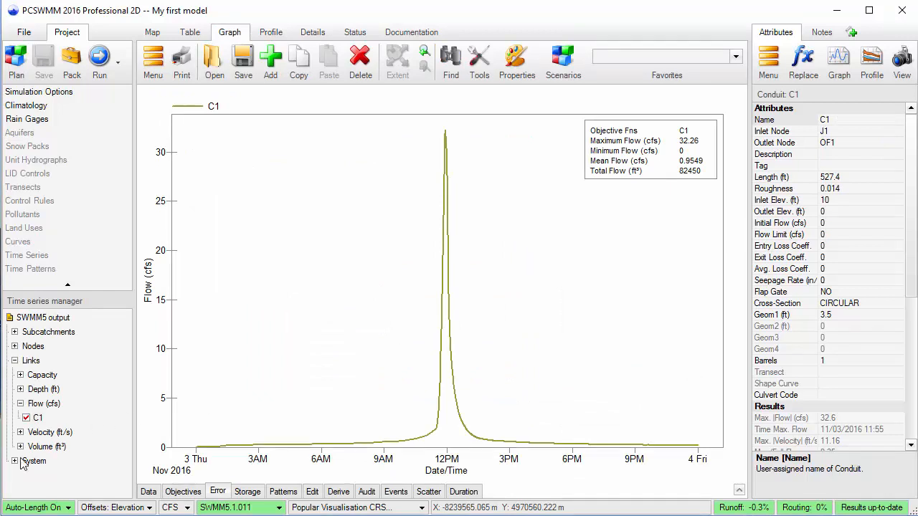
# Add system rainfall to the graph, titled 'Rockefeller Park' and subtitled 'Conduit C1 Hydrograph'.
pyautogui.click(34, 460)
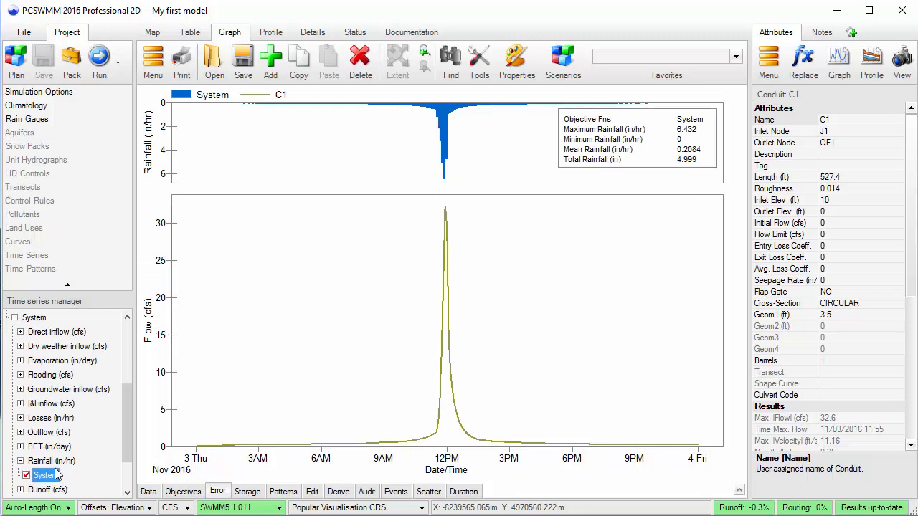
pyautogui.moveTo(498, 94)
pyautogui.write('Ro')
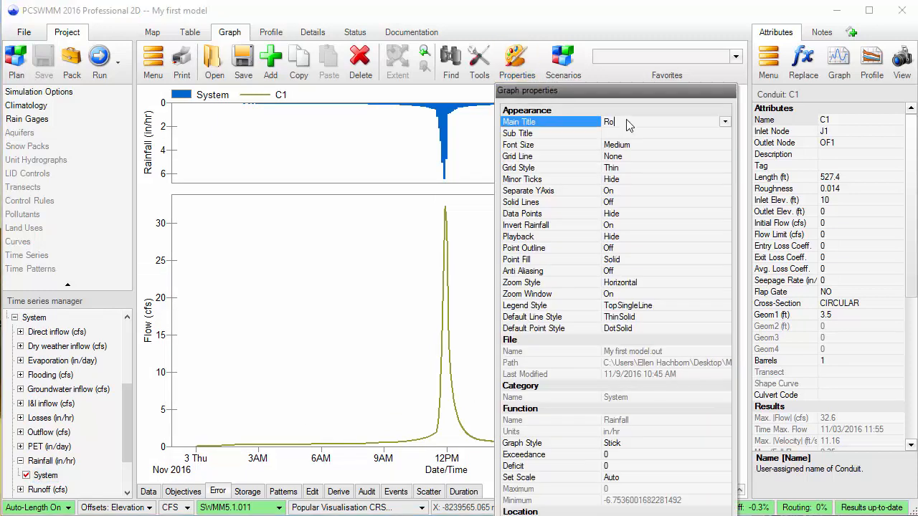
pyautogui.write('ckefeller Park')
pyautogui.click(666, 133)
pyautogui.write('Cond')
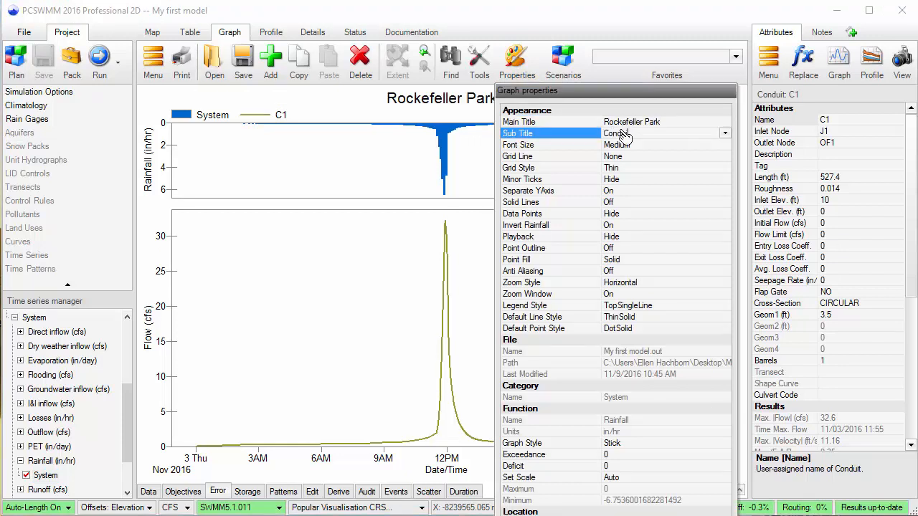
pyautogui.write('C1 Hydrograph')
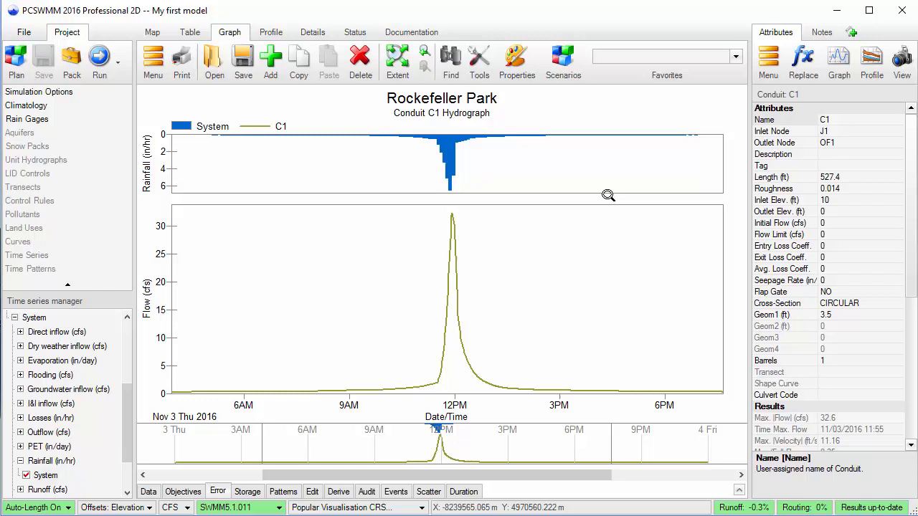
pyautogui.moveTo(748, 86)
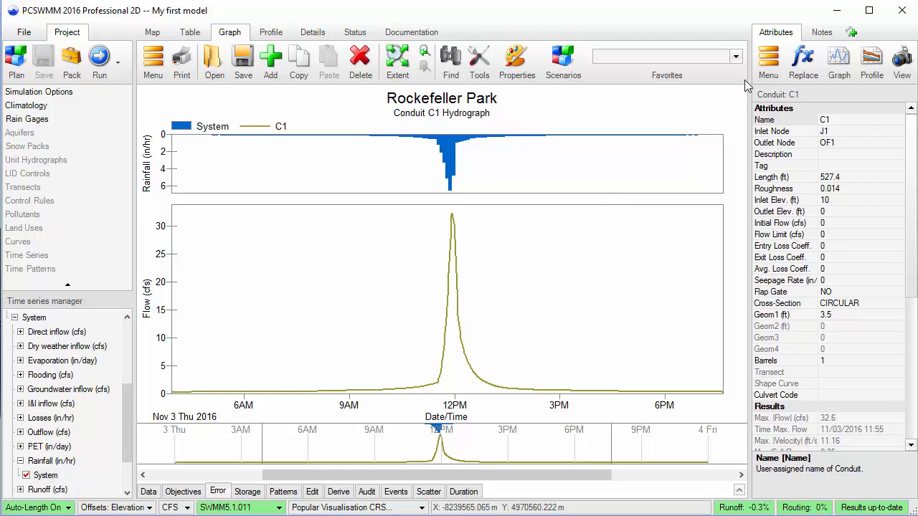
# Store the titled rainfall-and-hydrograph graph in Favorites as 'C1 Hydrograph'.
pyautogui.click(734, 56)
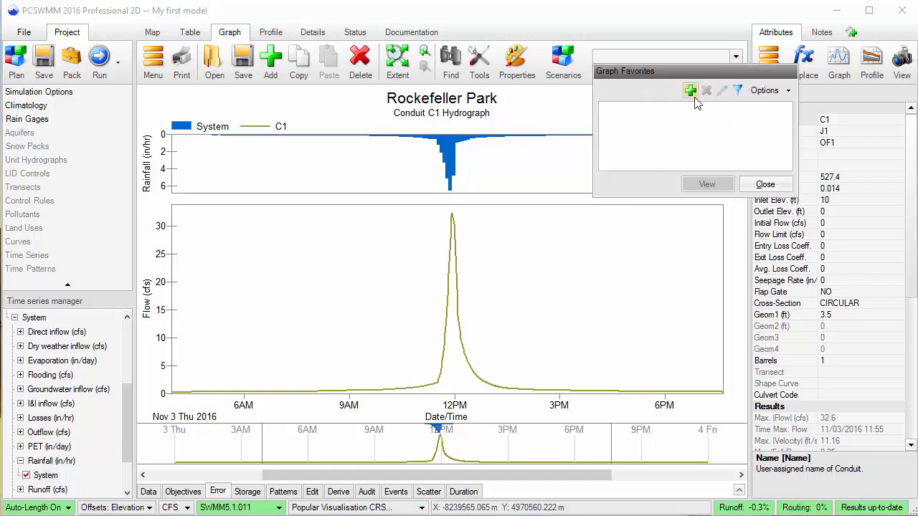
pyautogui.click(689, 90)
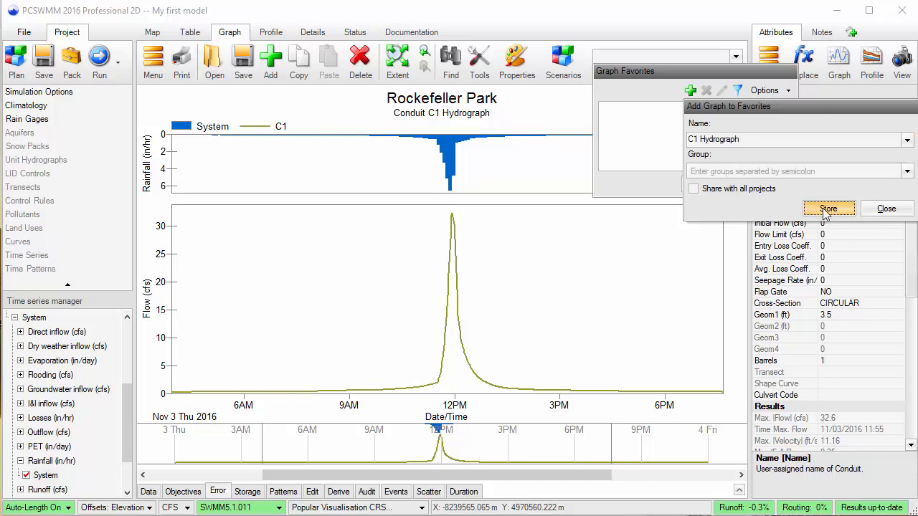
pyautogui.click(828, 209)
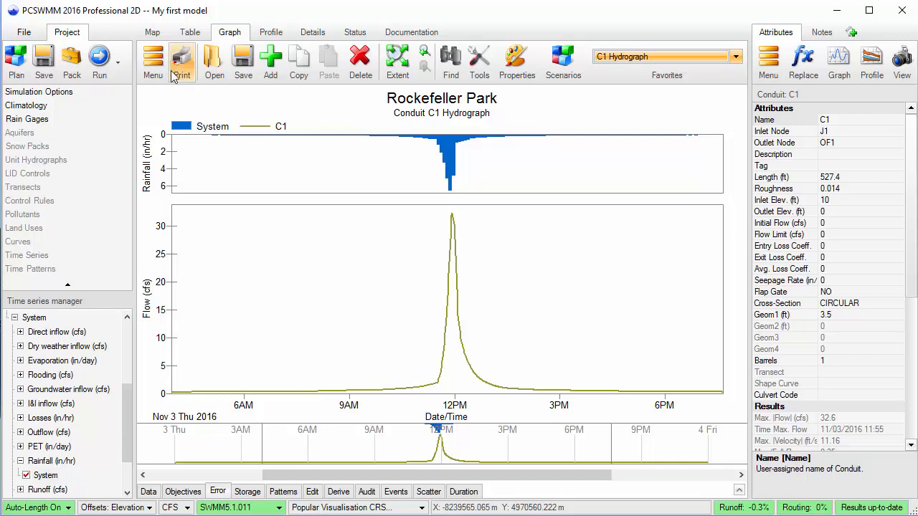
# Give the Subcatchments layer a 2-pt red outline and apply it.
pyautogui.click(151, 32)
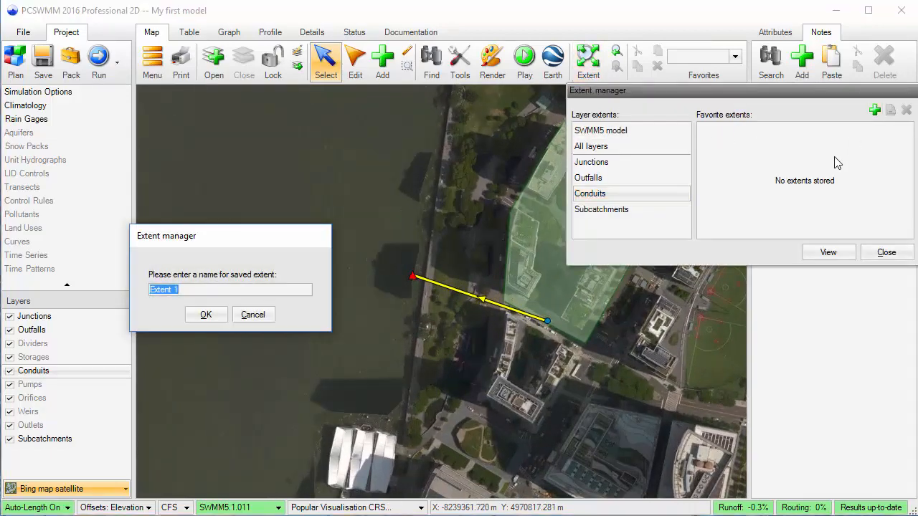
pyautogui.write('PrintExtent')
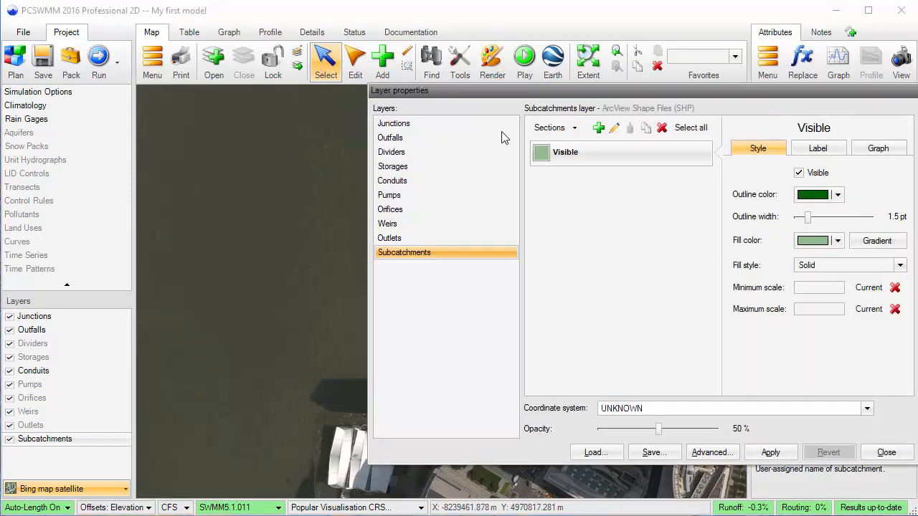
pyautogui.click(838, 195)
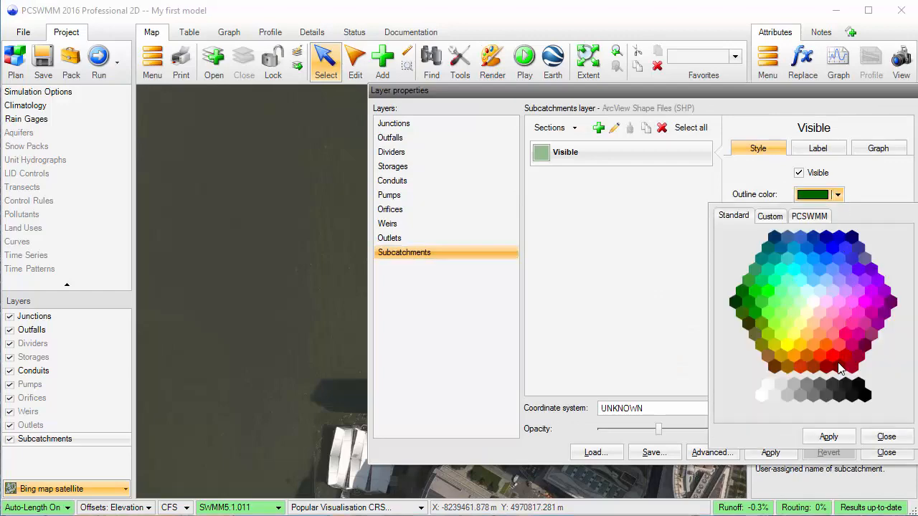
pyautogui.click(829, 436)
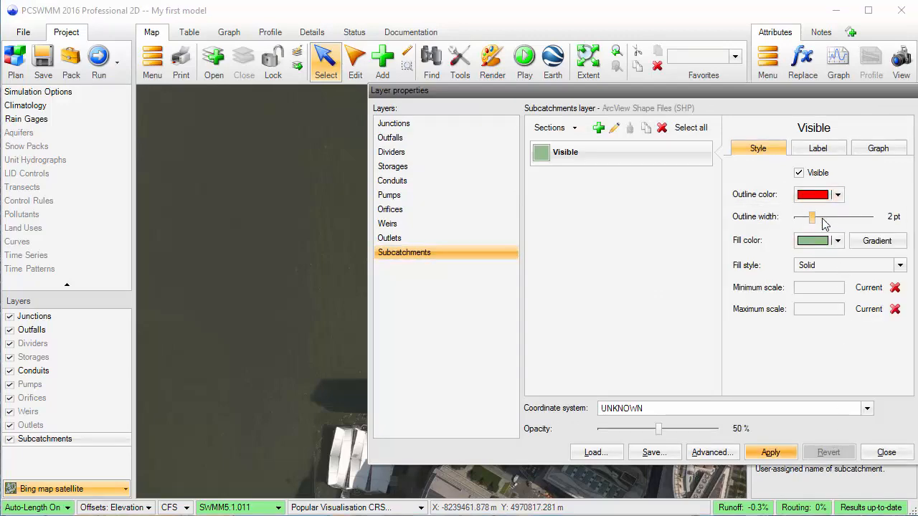
pyautogui.click(886, 452)
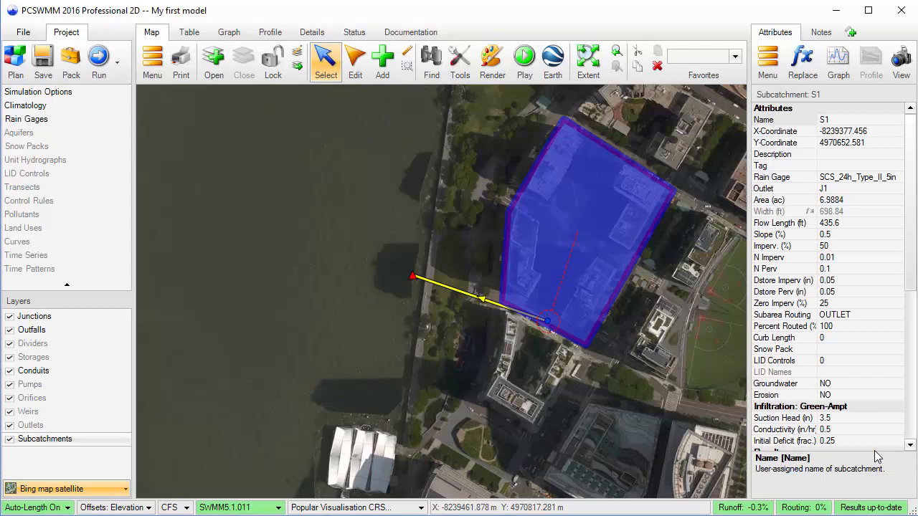
# Save the current map view as favorite 'PrintSetUp' and open the print layout.
pyautogui.click(821, 32)
pyautogui.write('PrintSetU')
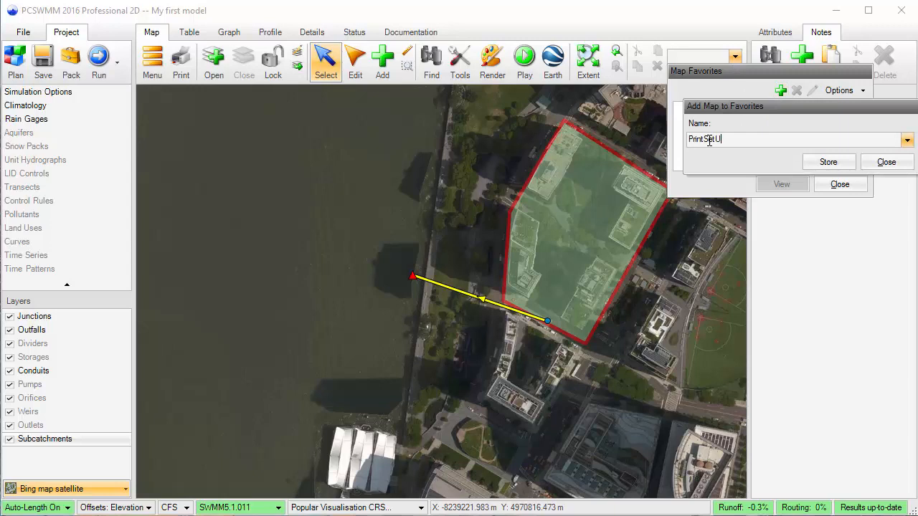
pyautogui.click(828, 161)
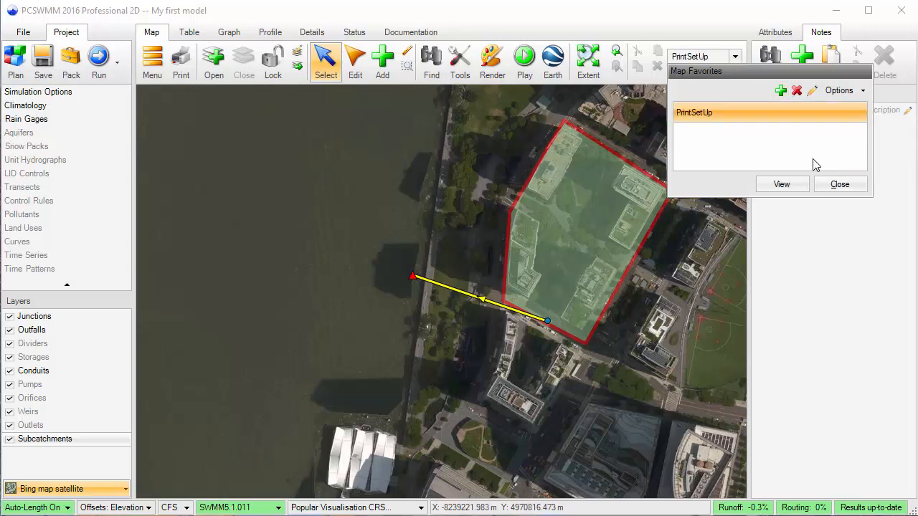
pyautogui.click(839, 184)
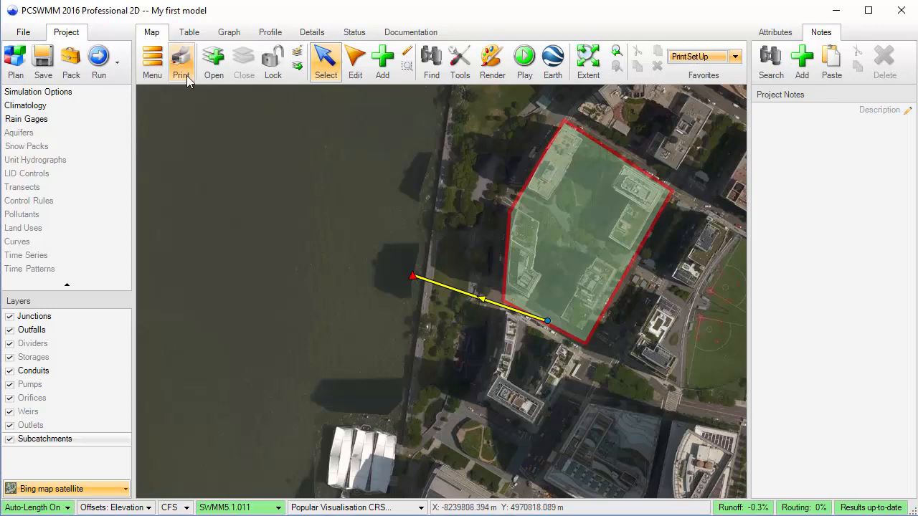
pyautogui.click(181, 61)
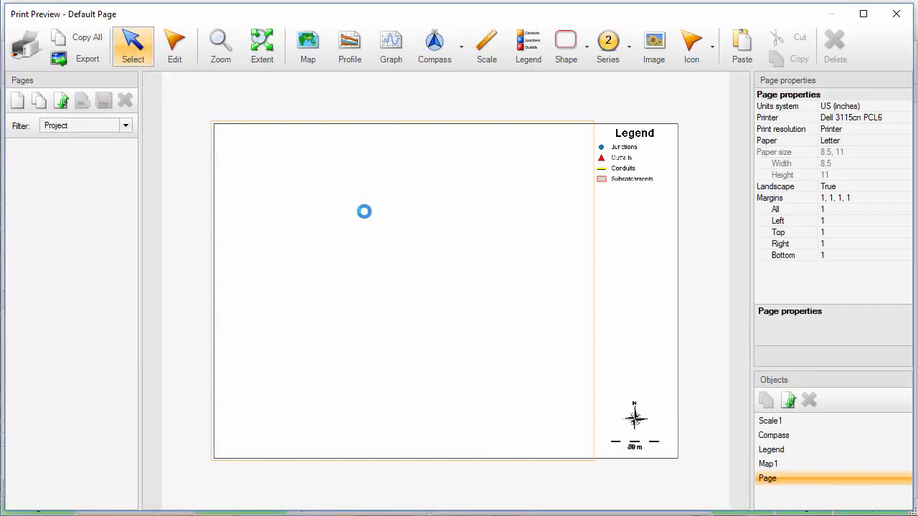
# Draw a graph box at the page's top-left showing saved graph 'C1 Hydrograph'.
pyautogui.click(391, 45)
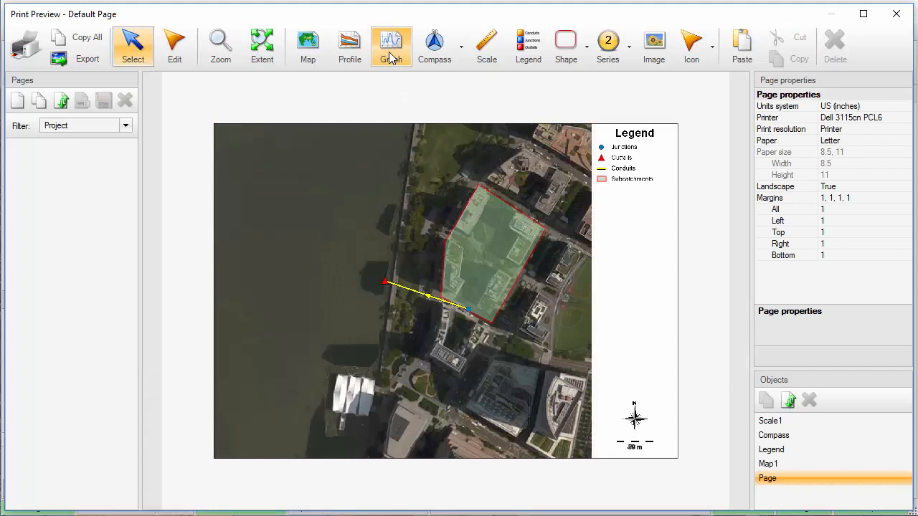
pyautogui.click(390, 46)
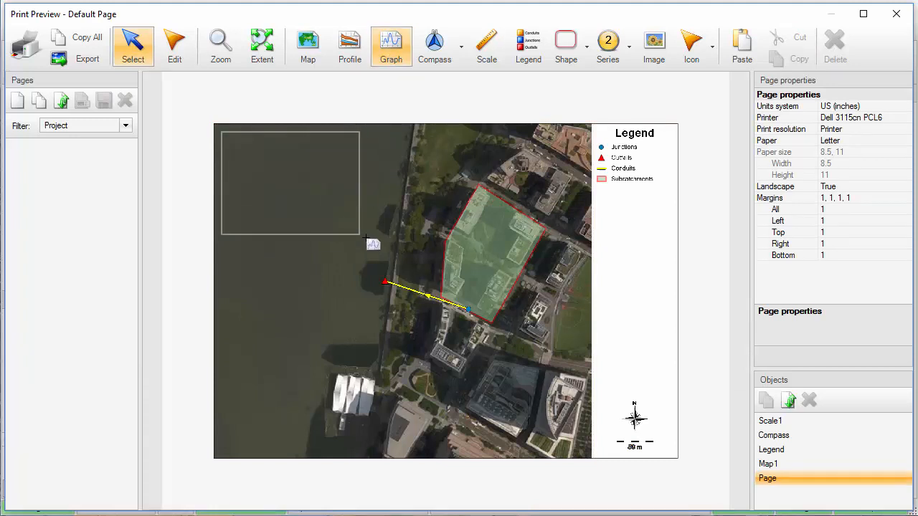
pyautogui.click(321, 197)
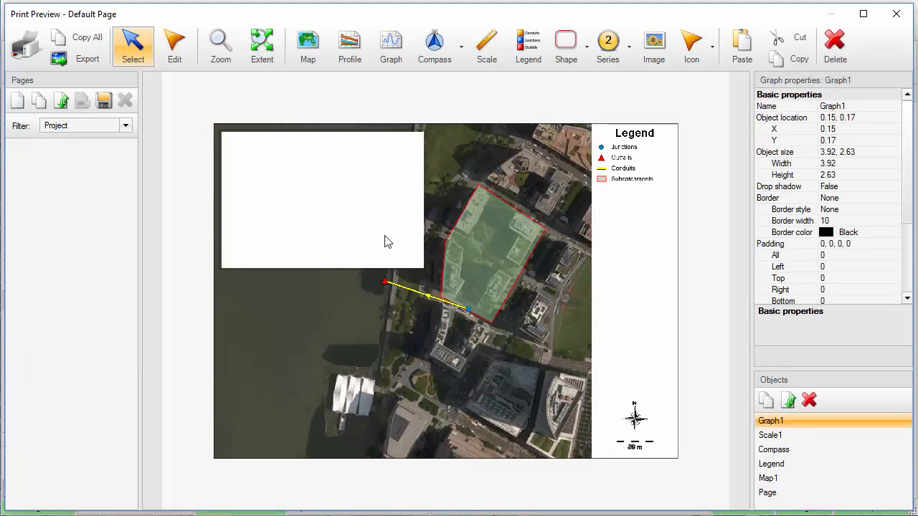
pyautogui.click(894, 186)
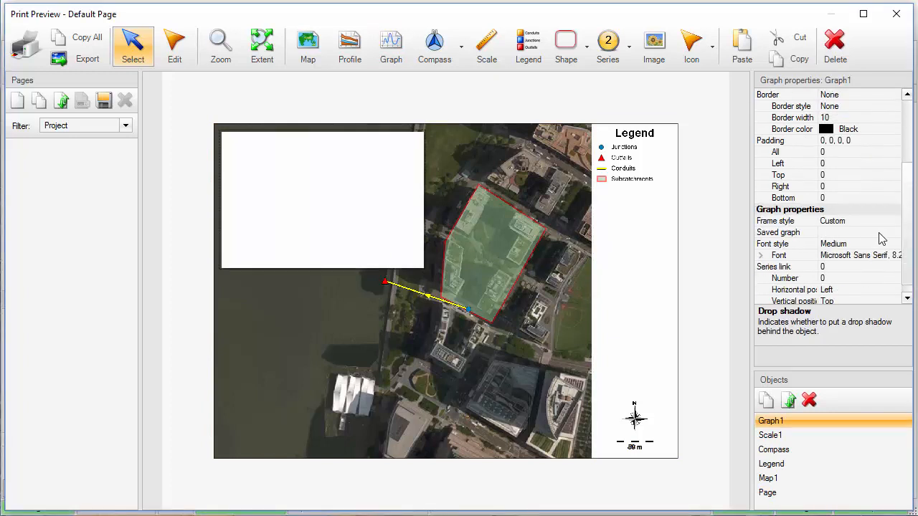
pyautogui.click(844, 231)
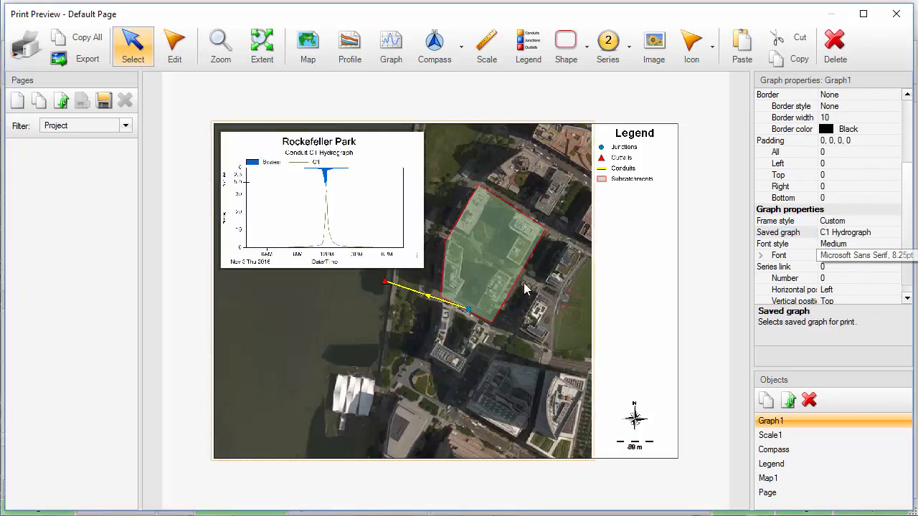
pyautogui.click(349, 45)
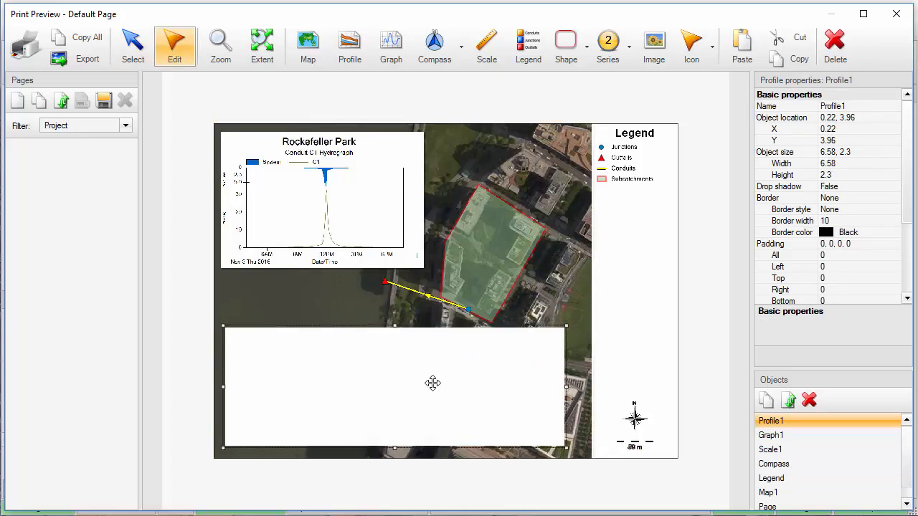
# Place C1's peak-value profile along the page bottom and drag the compass and scale bar higher.
pyautogui.scroll(-3)
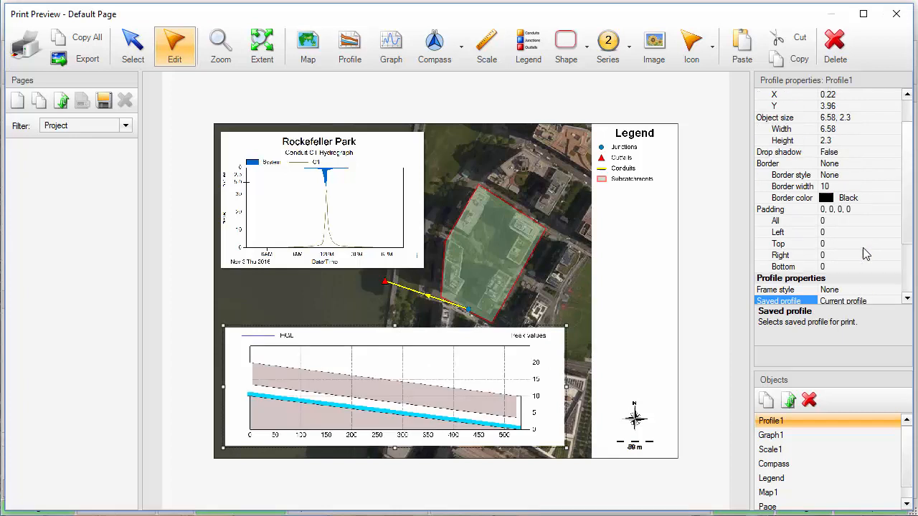
pyautogui.click(778, 151)
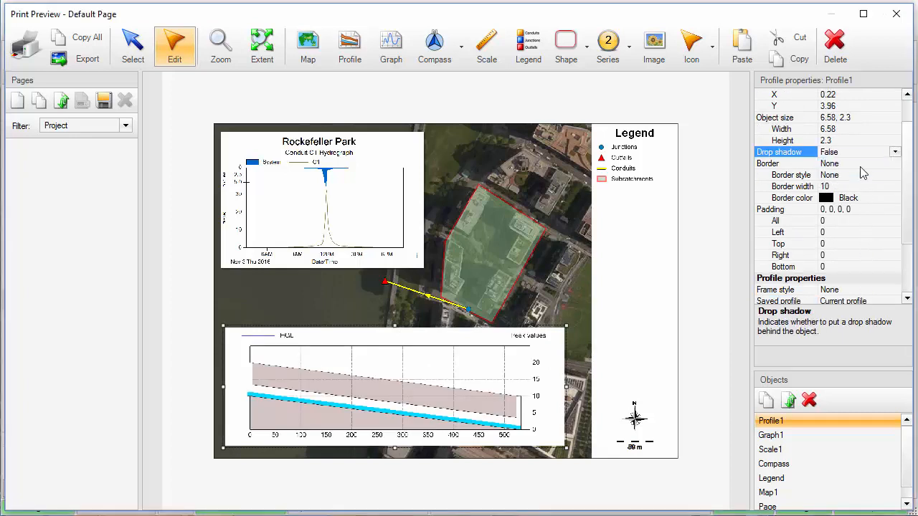
pyautogui.click(773, 464)
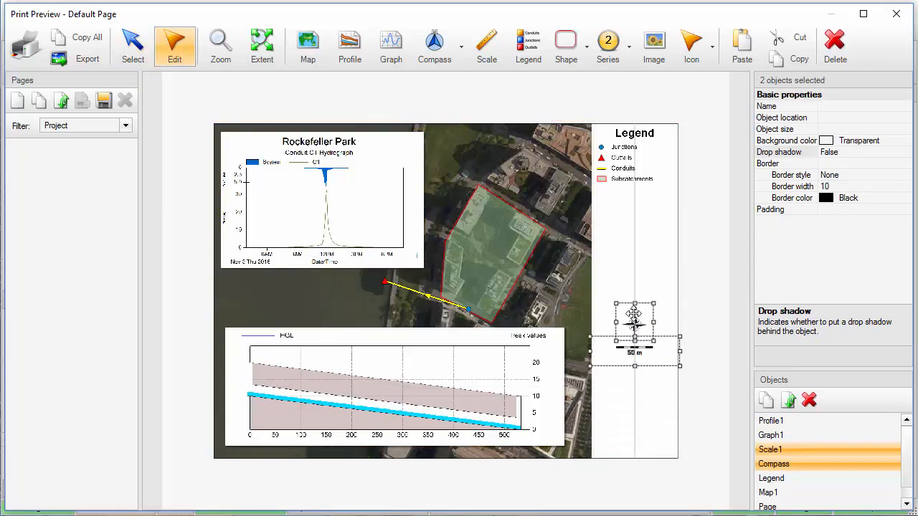
pyautogui.moveTo(634, 334); pyautogui.dragTo(634, 258)
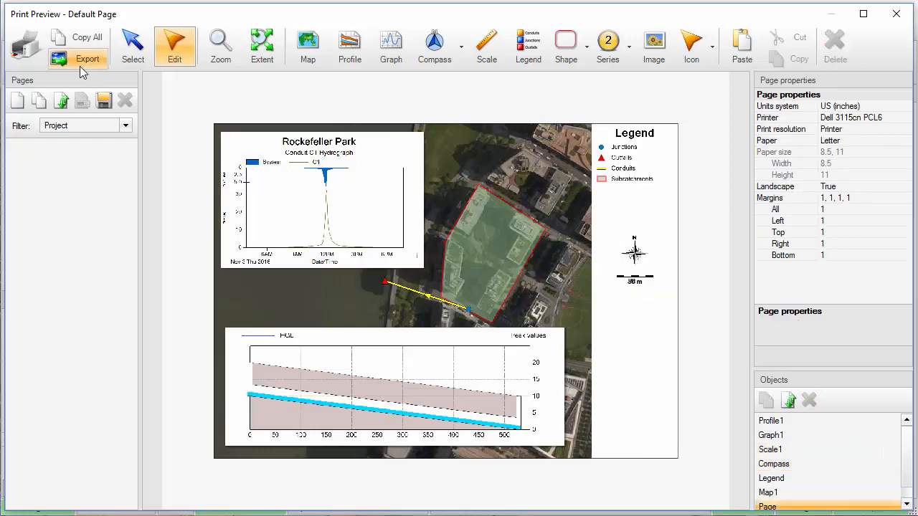
# Export the print page to the Desktop as a PNG named 'Print'.
pyautogui.click(87, 58)
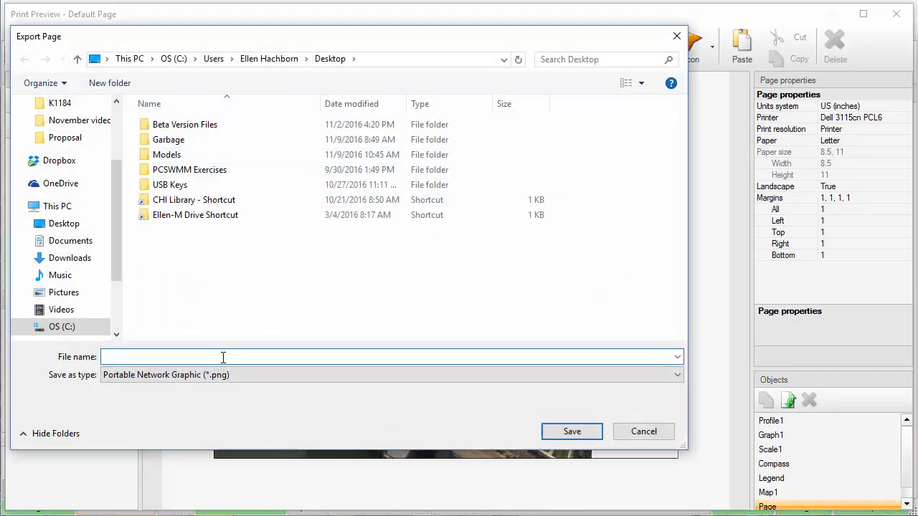
pyautogui.write('Print')
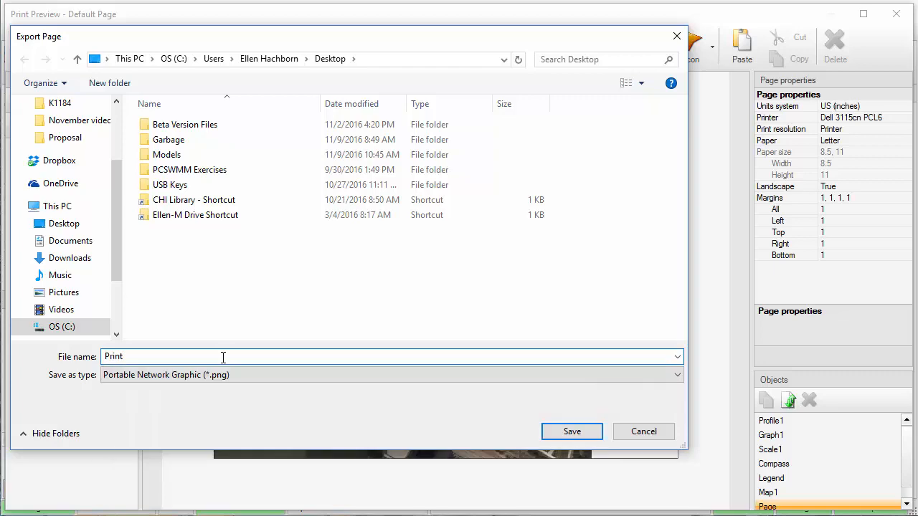
pyautogui.click(572, 431)
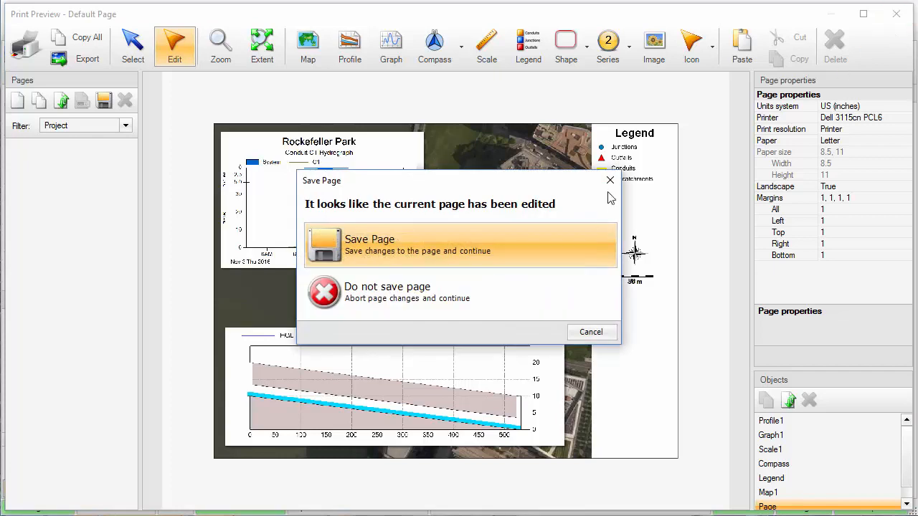
pyautogui.moveTo(426, 255)
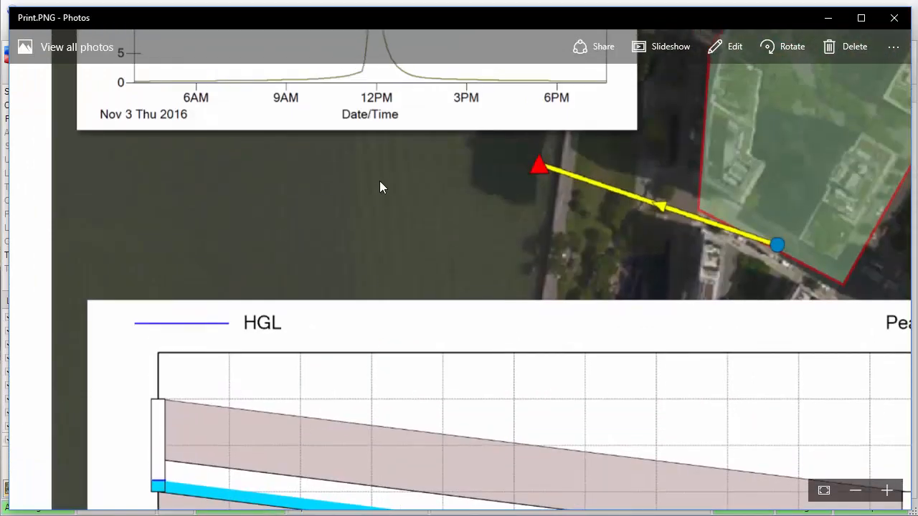
# Zoom into Print.PNG in Photos to check the graph and profile.
pyautogui.scroll(3)
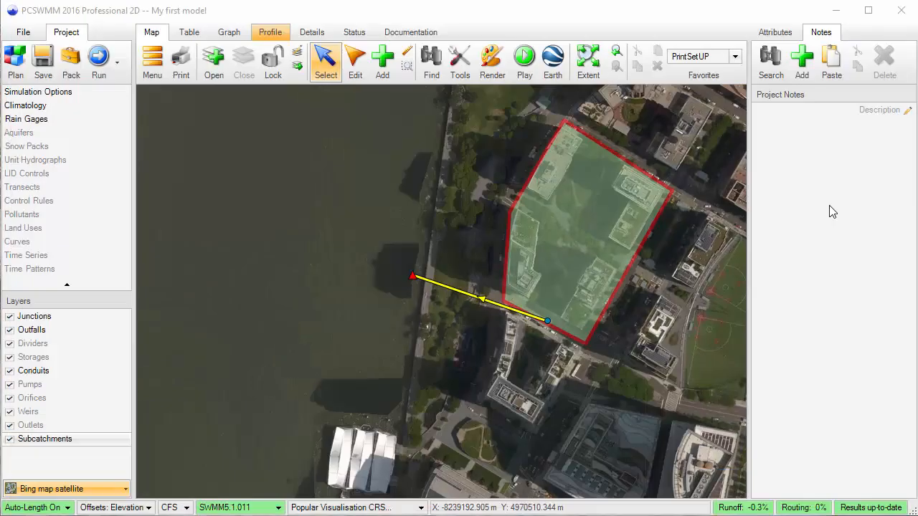
# Export the subcatchment, junction, outfall and conduit layers to Google Earth and view them.
pyautogui.click(553, 61)
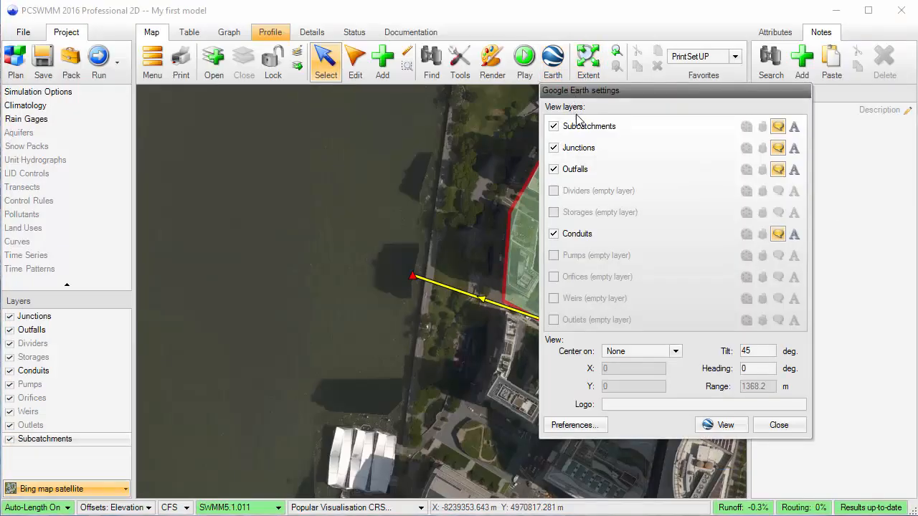
pyautogui.click(778, 424)
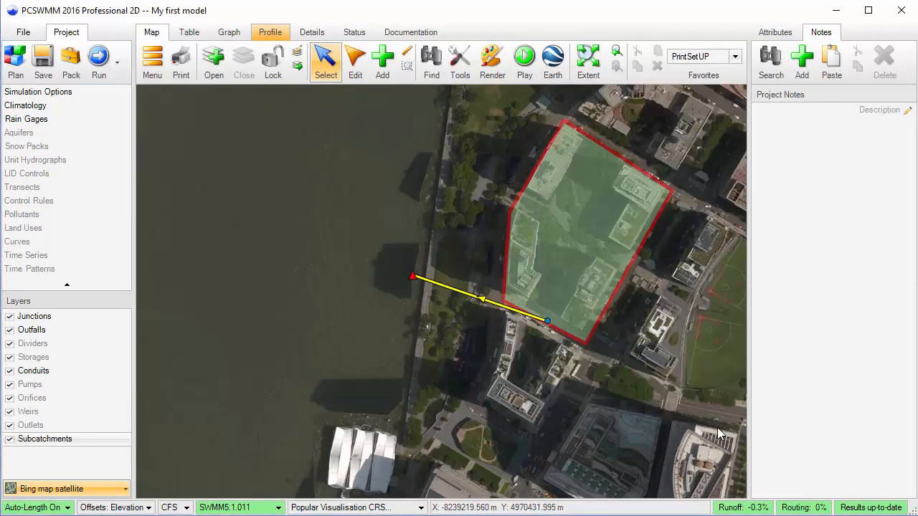
pyautogui.click(552, 61)
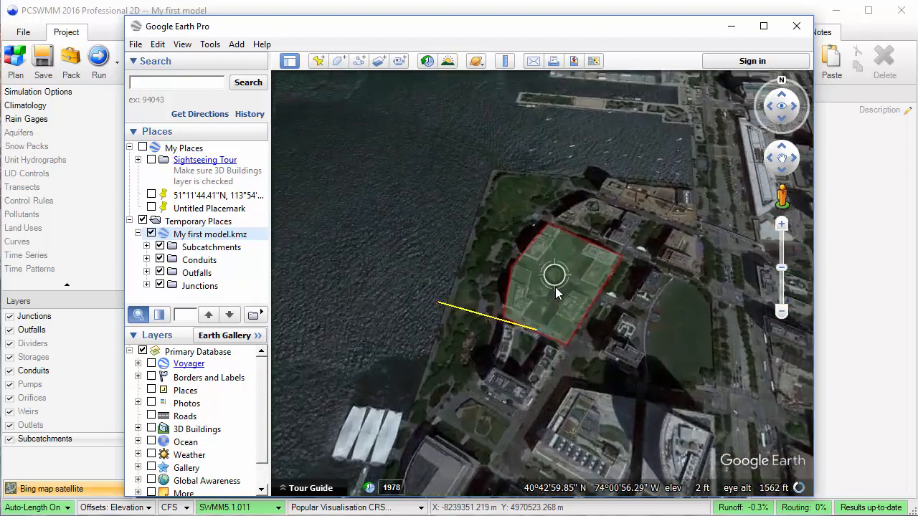
# Scroll S1's info balloon down to its Results, showing 32.63 cfs peak runoff.
pyautogui.scroll(3)
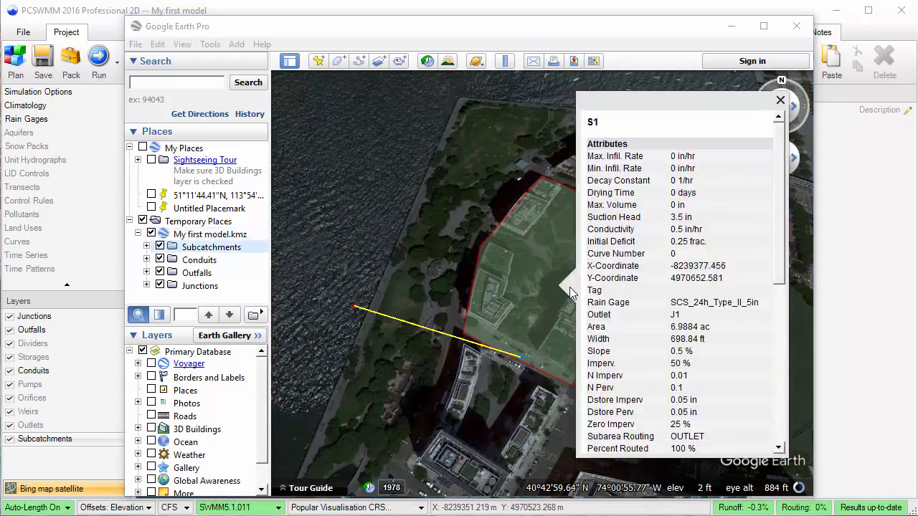
pyautogui.scroll(-3)
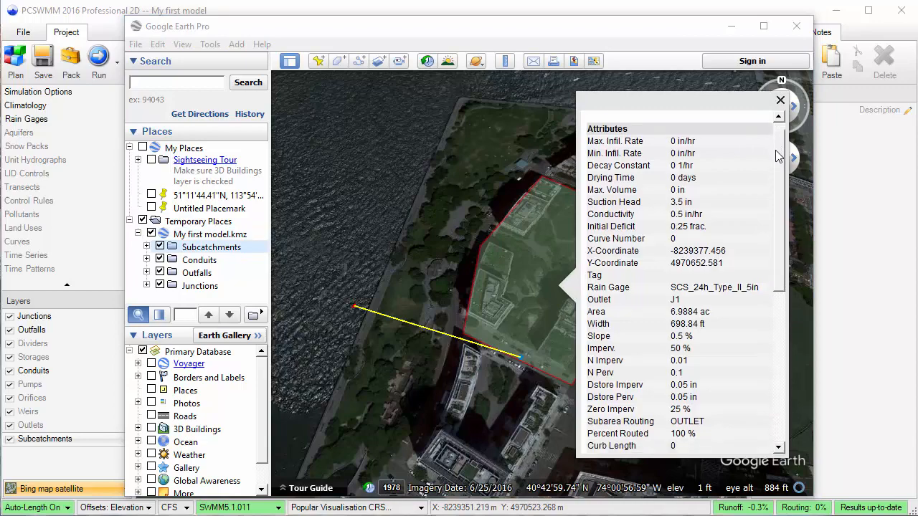
pyautogui.scroll(-3)
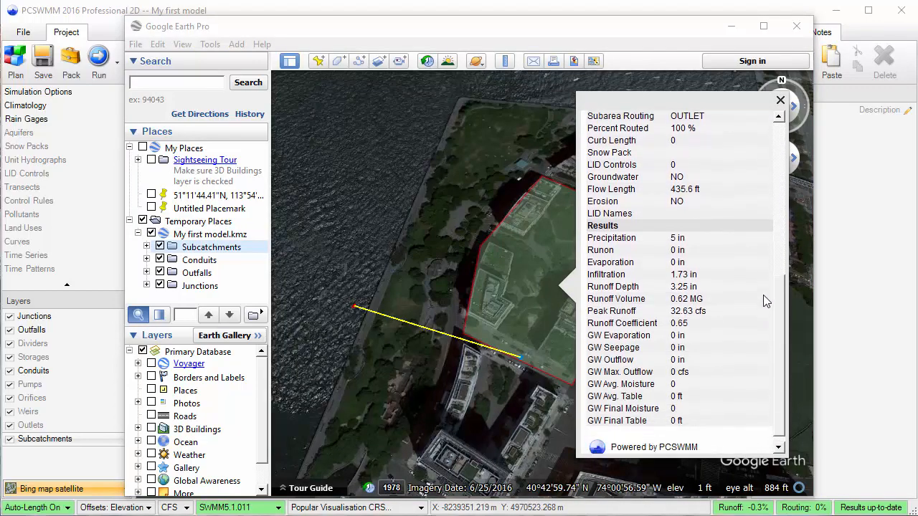